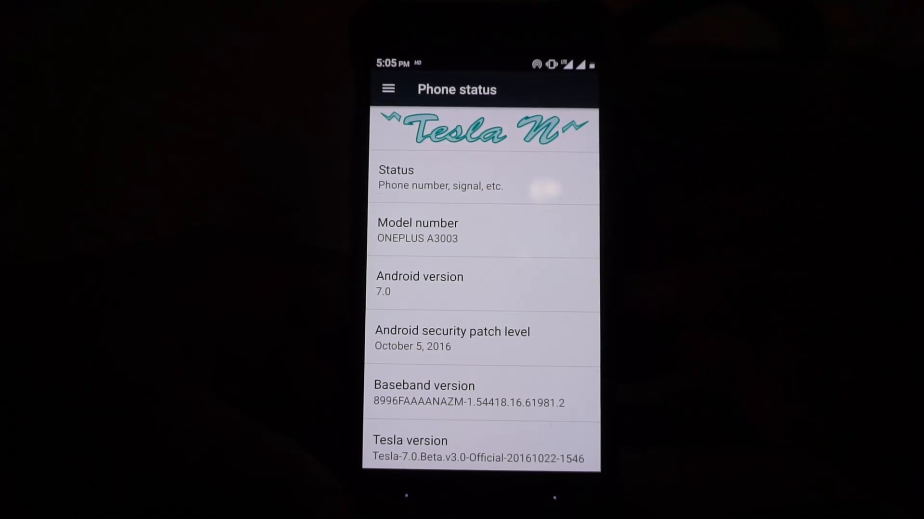
Scroll through Settings and expand the hotspot status details
{"action": "scroll", "scroll_direction": "down", "scroll_amount": 3}
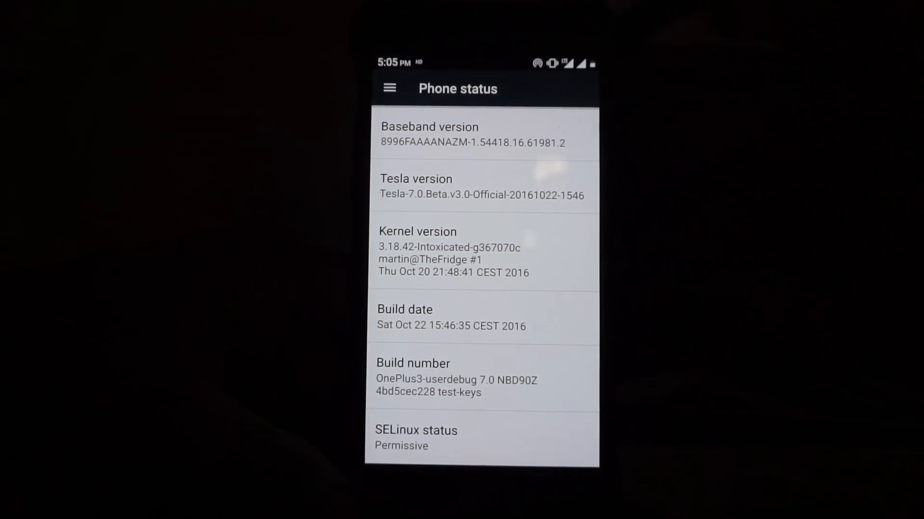
{"action": "scroll", "scroll_direction": "down", "scroll_amount": 3}
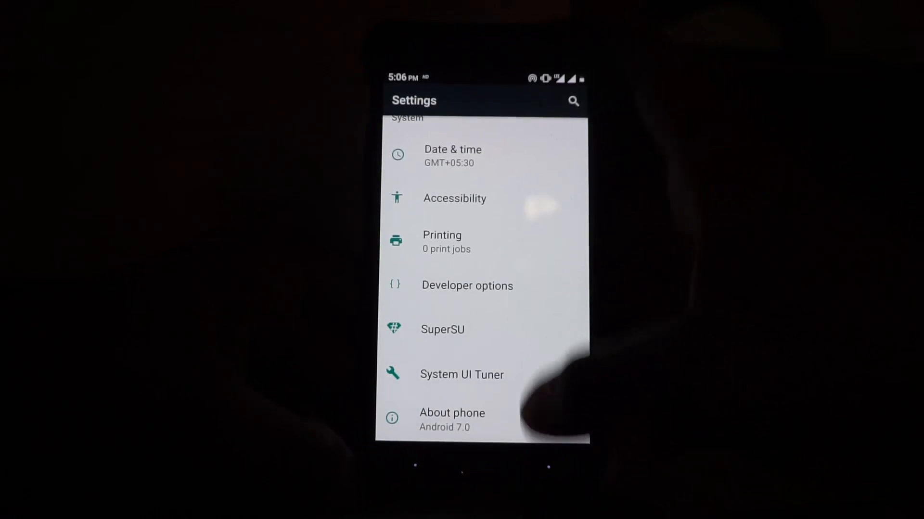
{"action": "scroll", "scroll_direction": "down", "scroll_amount": 3}
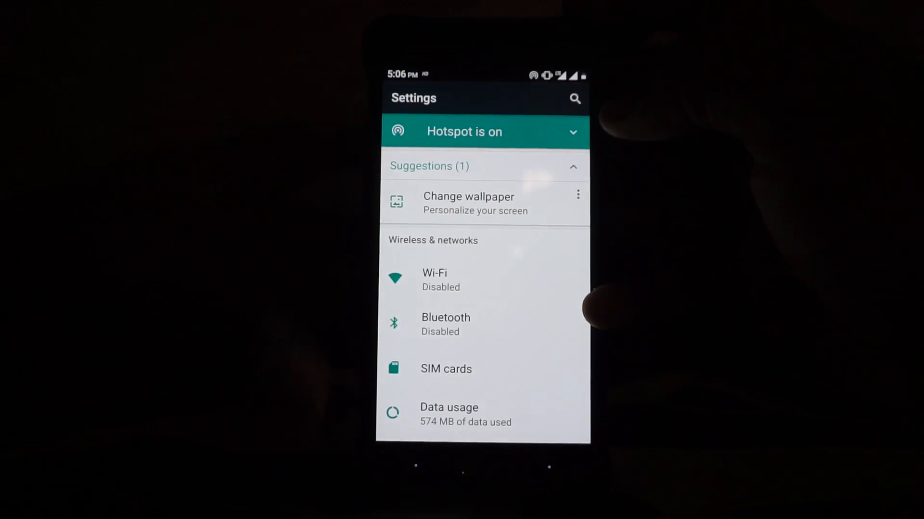
{"action": "left_click", "coordinate": [483, 132]}
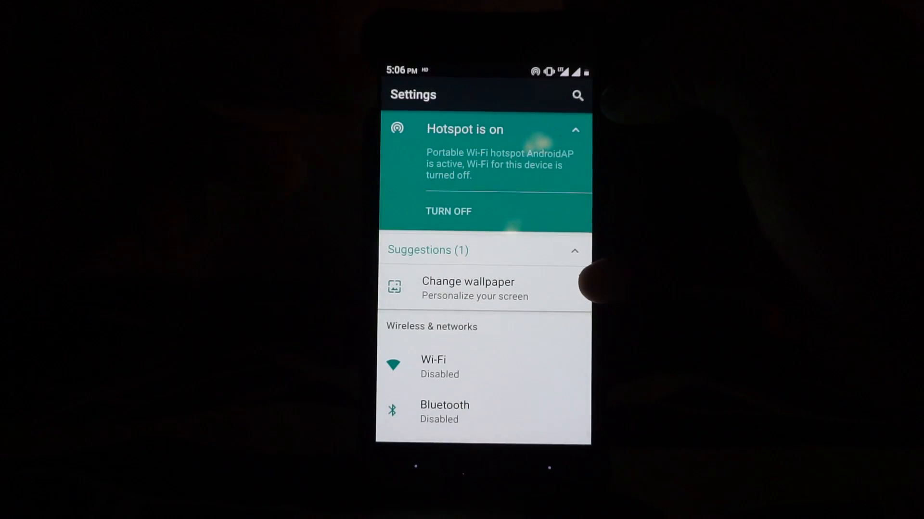
{"action": "left_click", "coordinate": [574, 130]}
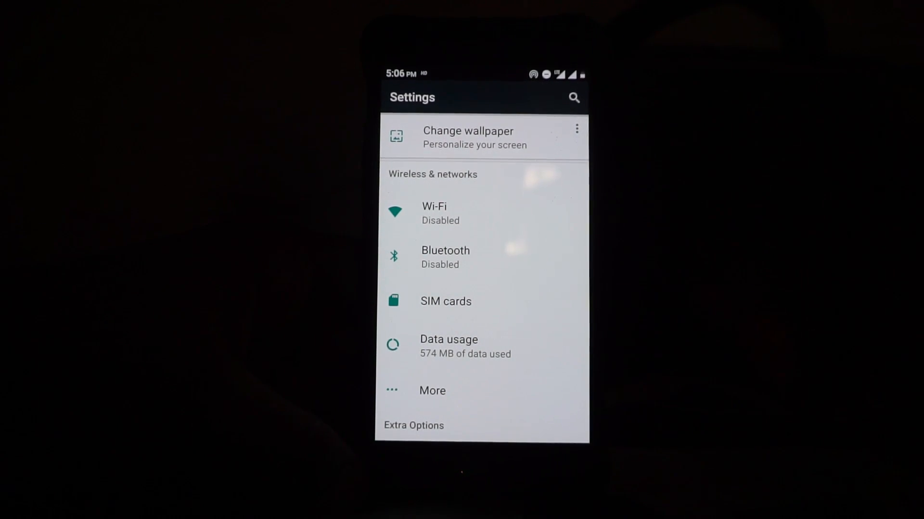
Peek at the Wi-Fi settings, then look over the data usage details
{"action": "left_click", "coordinate": [434, 212]}
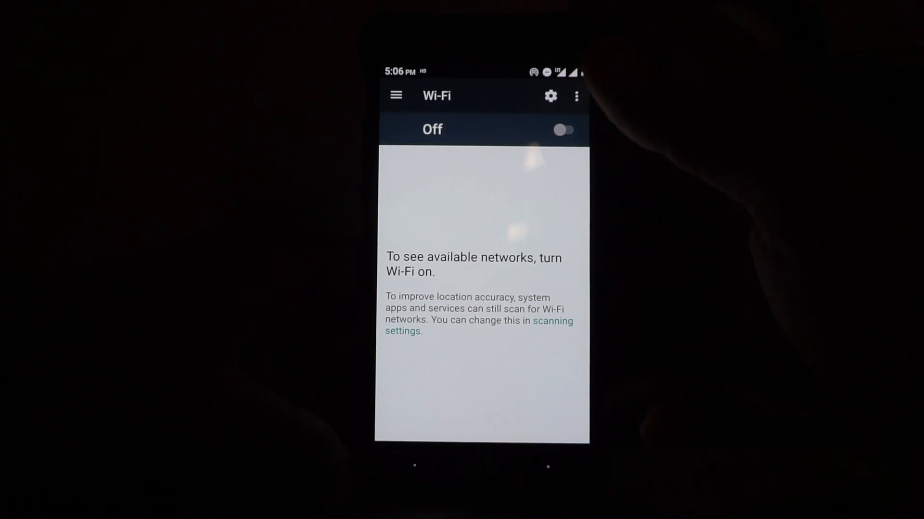
{"action": "left_click", "coordinate": [396, 95]}
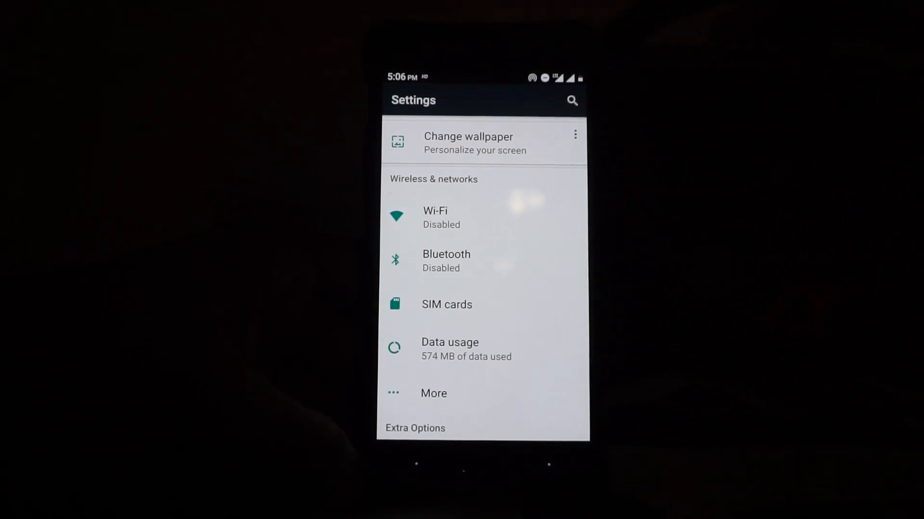
{"action": "left_click", "coordinate": [449, 349]}
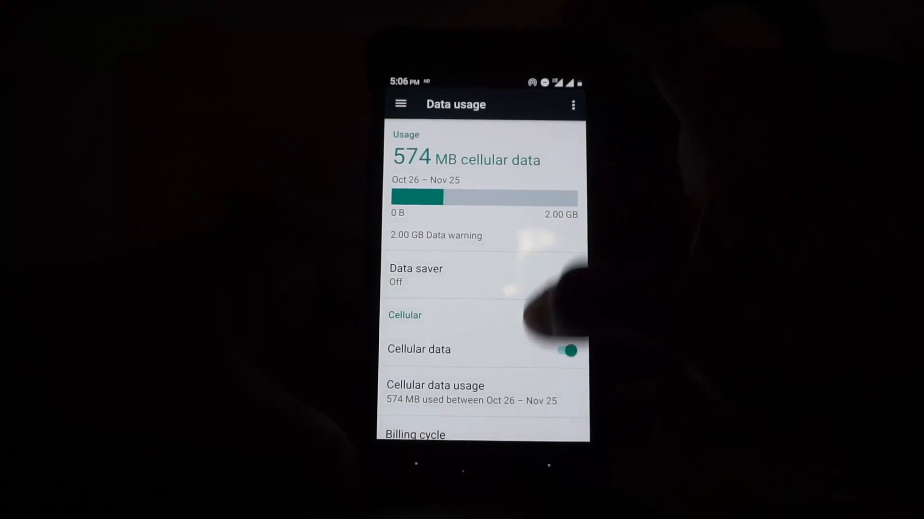
{"action": "scroll", "scroll_direction": "down", "scroll_amount": 3}
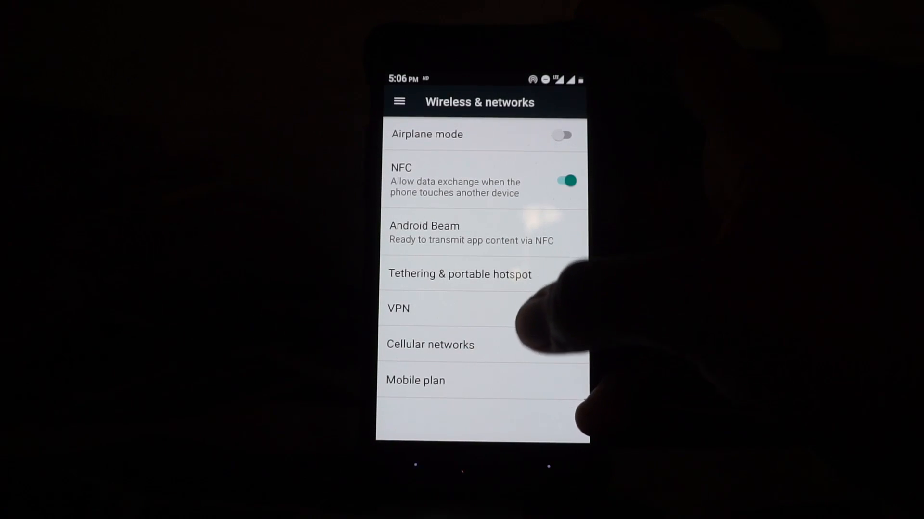
Check the IDEA SIM cellular settings, then switch NFC off and return to Settings
{"action": "left_click", "coordinate": [430, 344]}
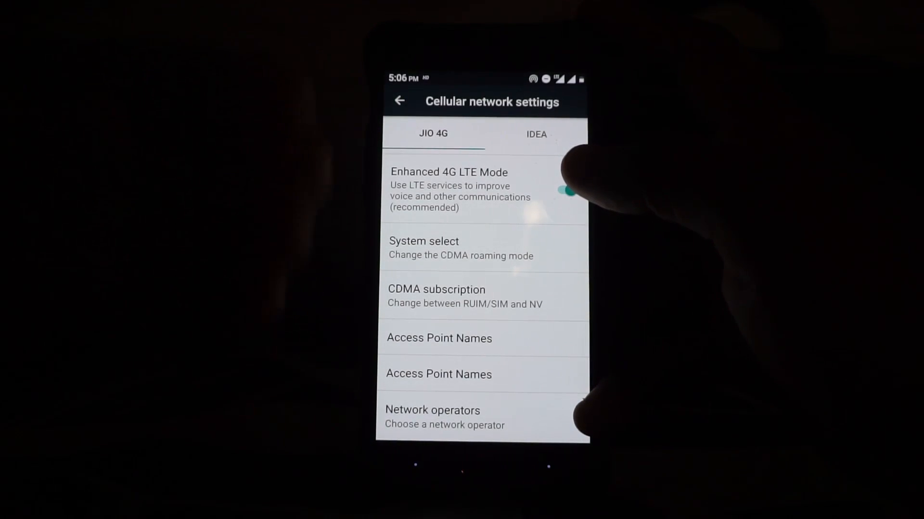
{"action": "left_click", "coordinate": [566, 191]}
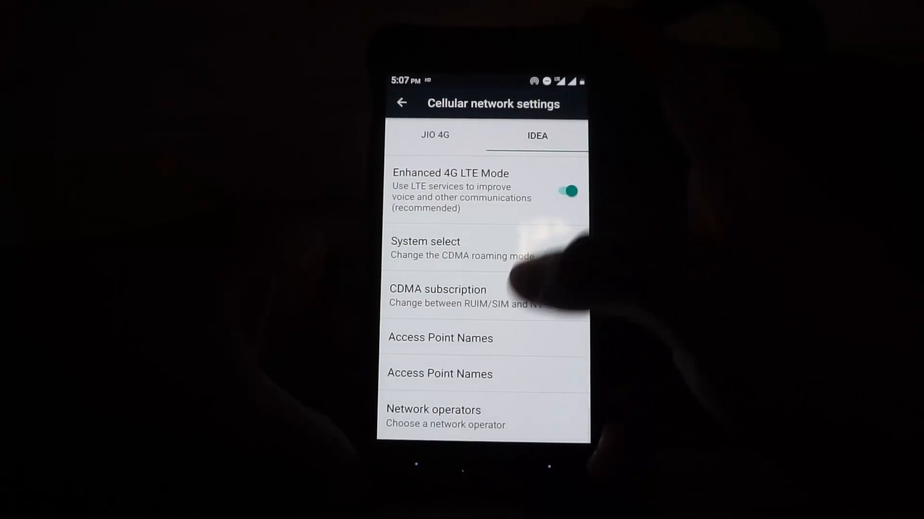
{"action": "left_click", "coordinate": [402, 103]}
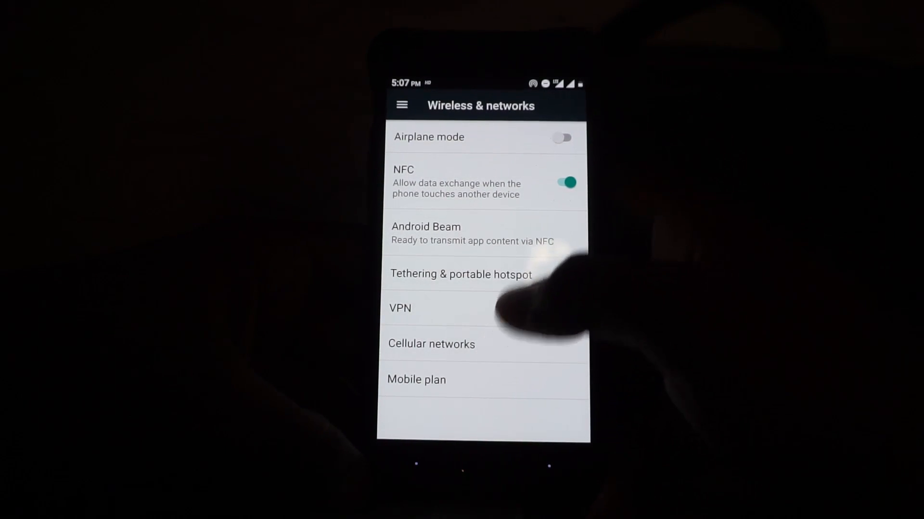
{"action": "left_click", "coordinate": [562, 182]}
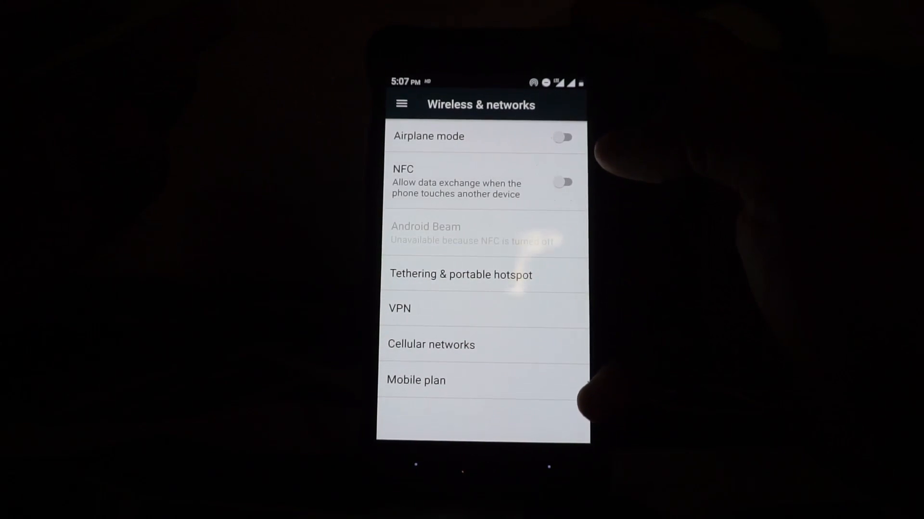
{"action": "left_click", "coordinate": [402, 104]}
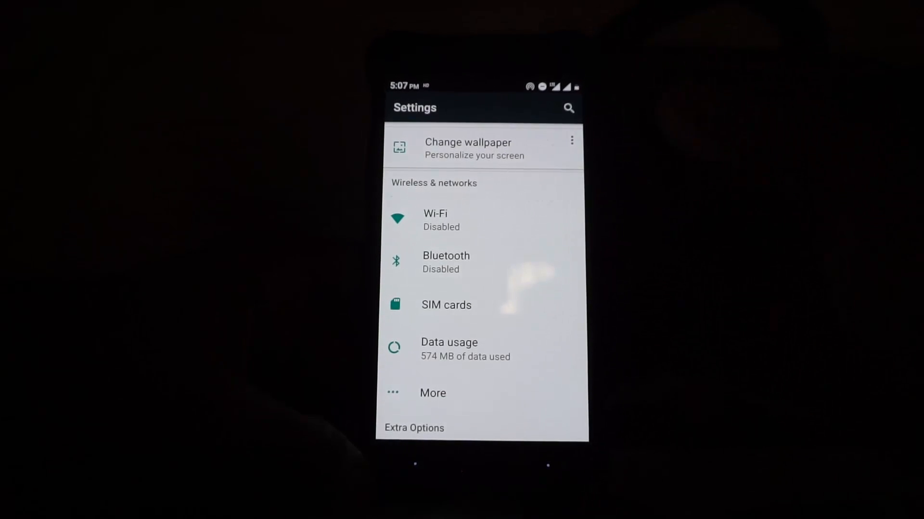
Open TeslaCoil from Extra Options and review its Power Menu entries
{"action": "scroll", "scroll_direction": "down", "scroll_amount": 3}
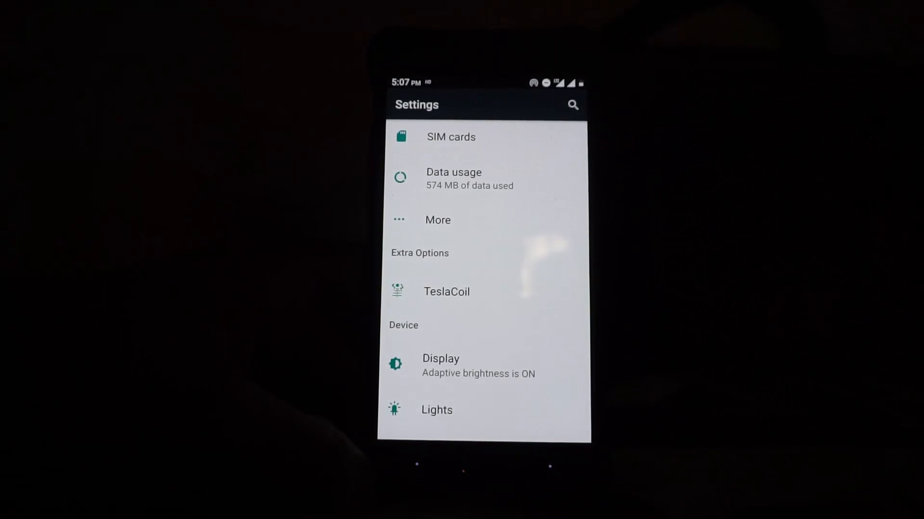
{"action": "left_click", "coordinate": [446, 291]}
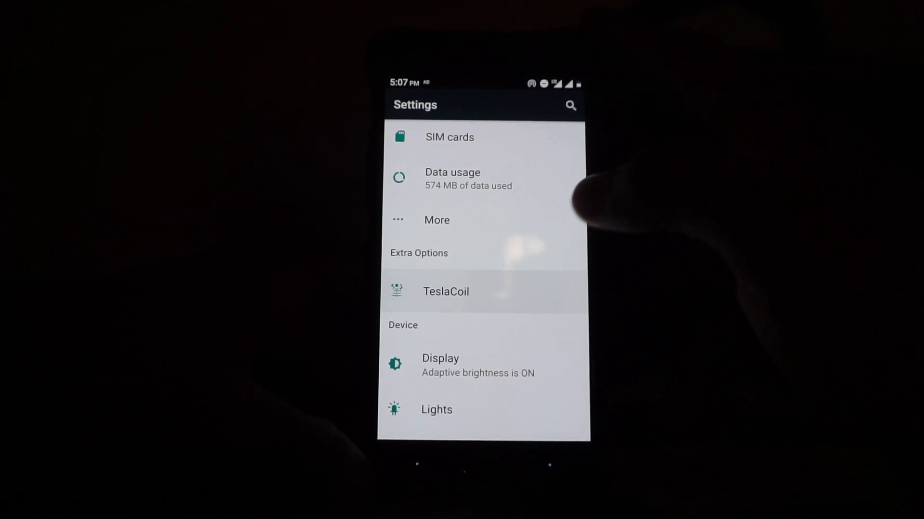
{"action": "left_click", "coordinate": [446, 291]}
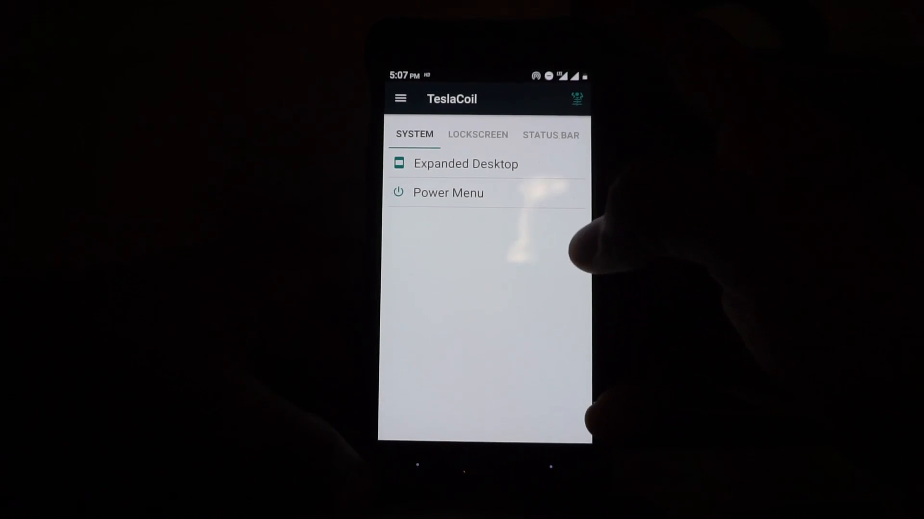
{"action": "left_click", "coordinate": [465, 163]}
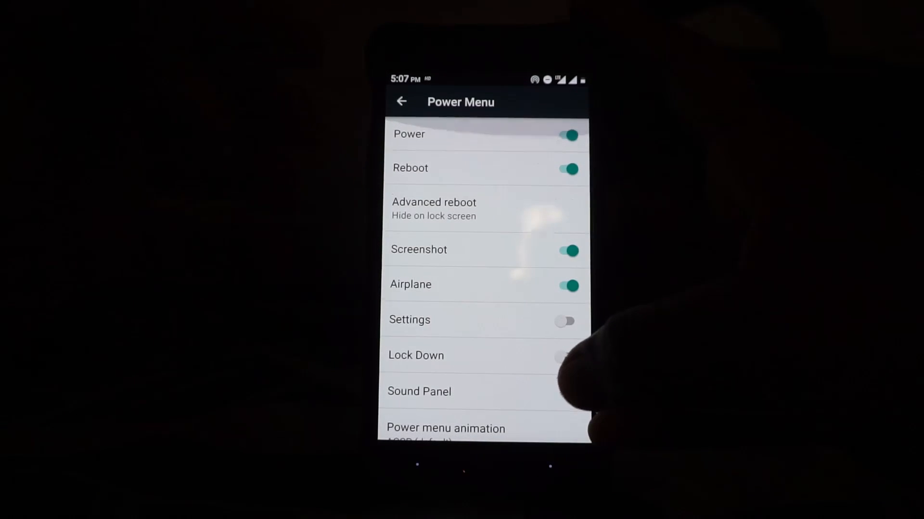
{"action": "left_click", "coordinate": [401, 100]}
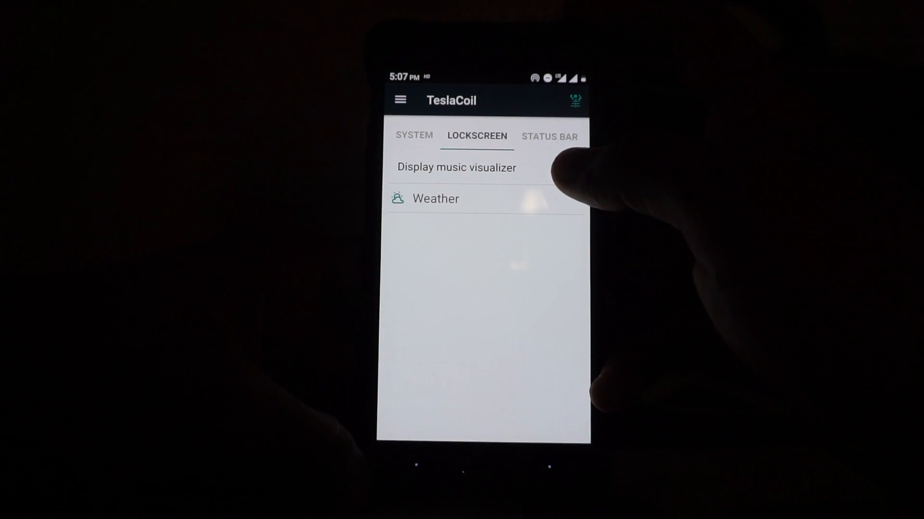
Turn on the lockscreen music visualizer, view status bar Clock settings, then open Battery
{"action": "left_click", "coordinate": [558, 171]}
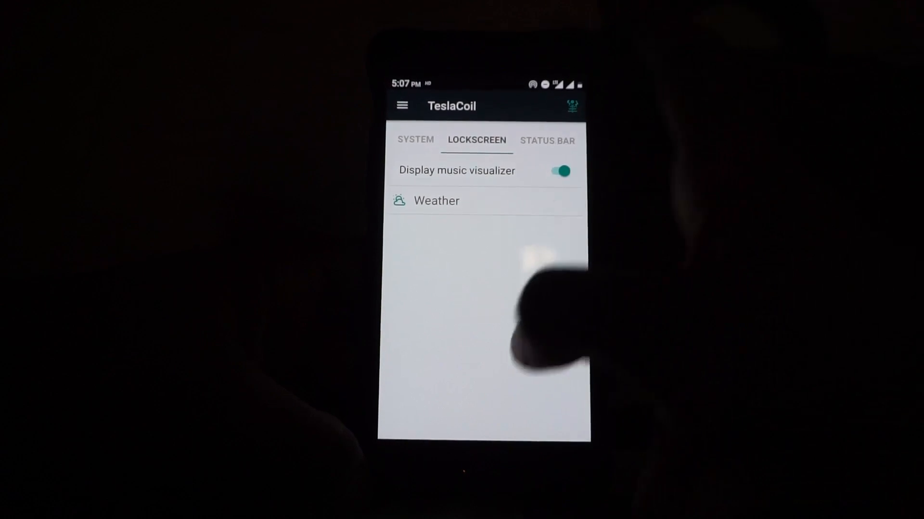
{"action": "left_click", "coordinate": [547, 140]}
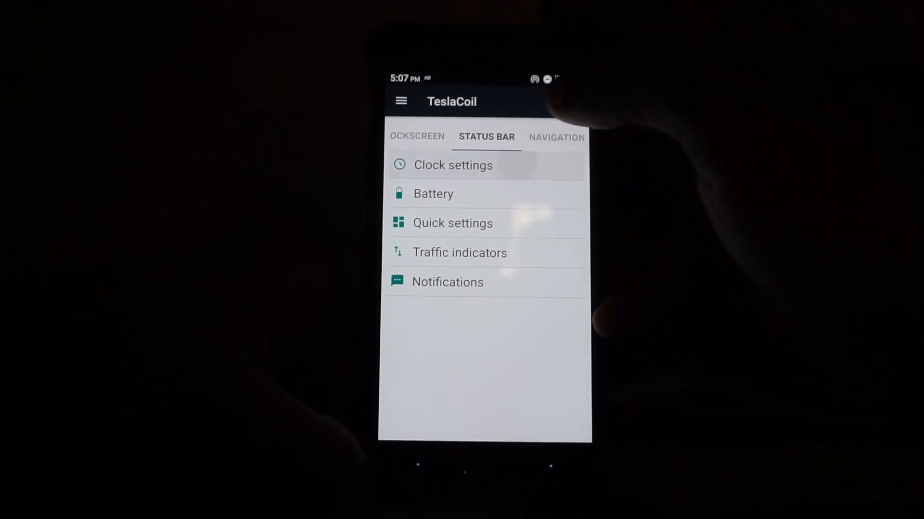
{"action": "left_click", "coordinate": [453, 165]}
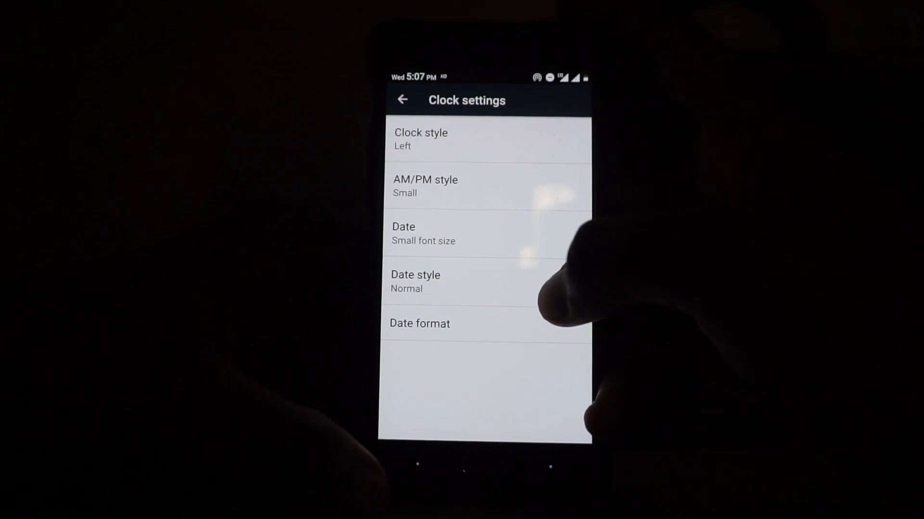
{"action": "left_click", "coordinate": [402, 100]}
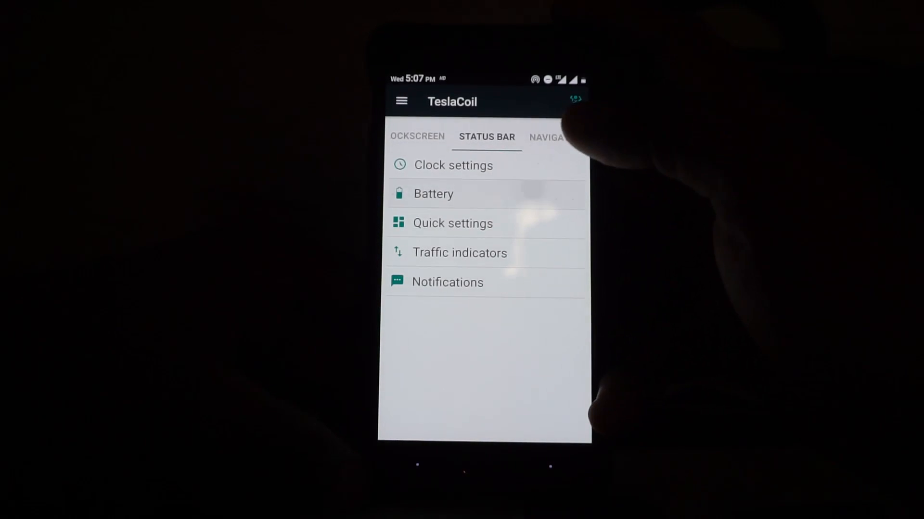
{"action": "left_click", "coordinate": [433, 194]}
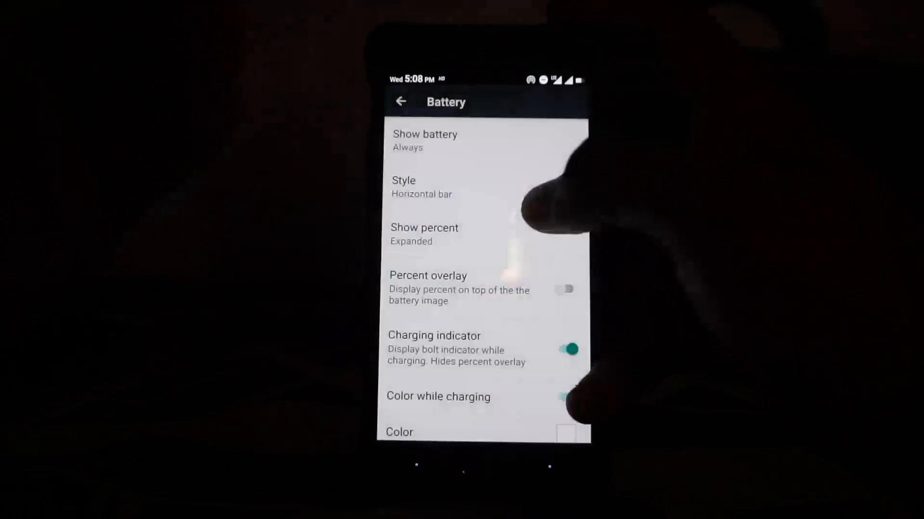
Choose the Default battery style, enable Percent overlay, and go back
{"action": "left_click", "coordinate": [424, 140]}
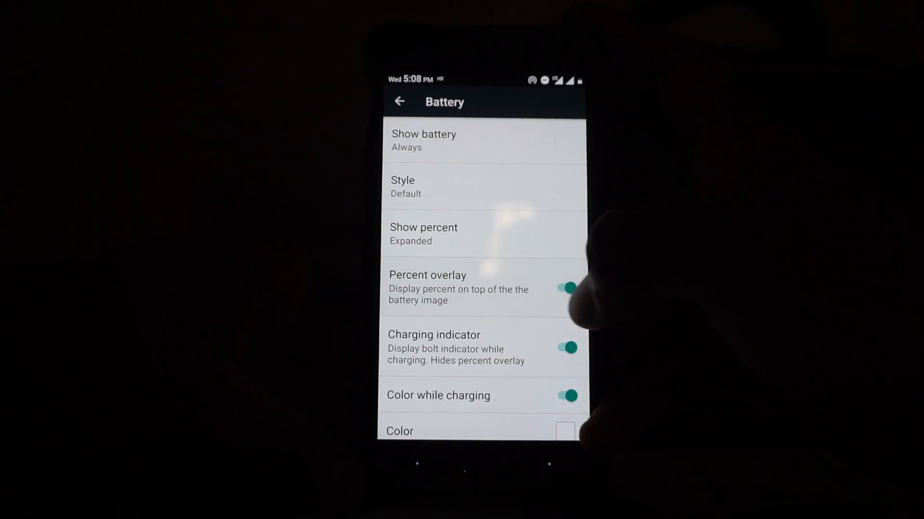
{"action": "left_click", "coordinate": [566, 288]}
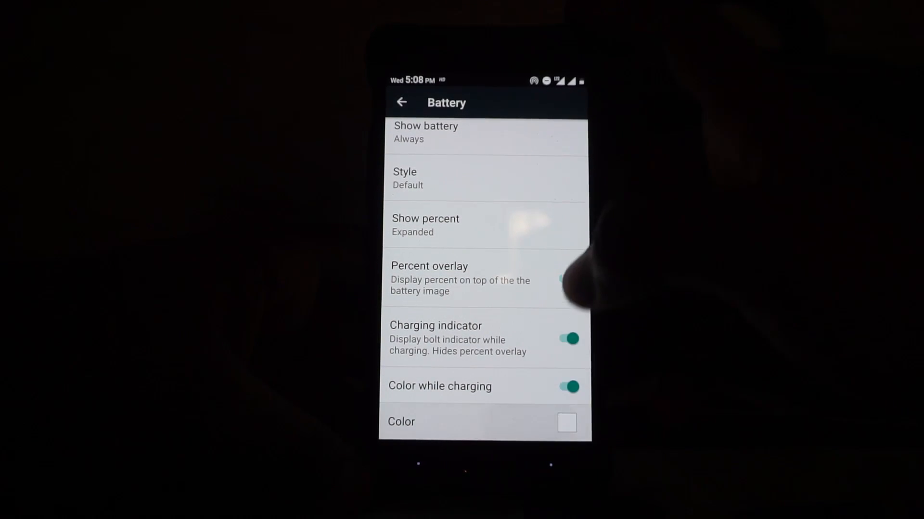
{"action": "left_click", "coordinate": [566, 422]}
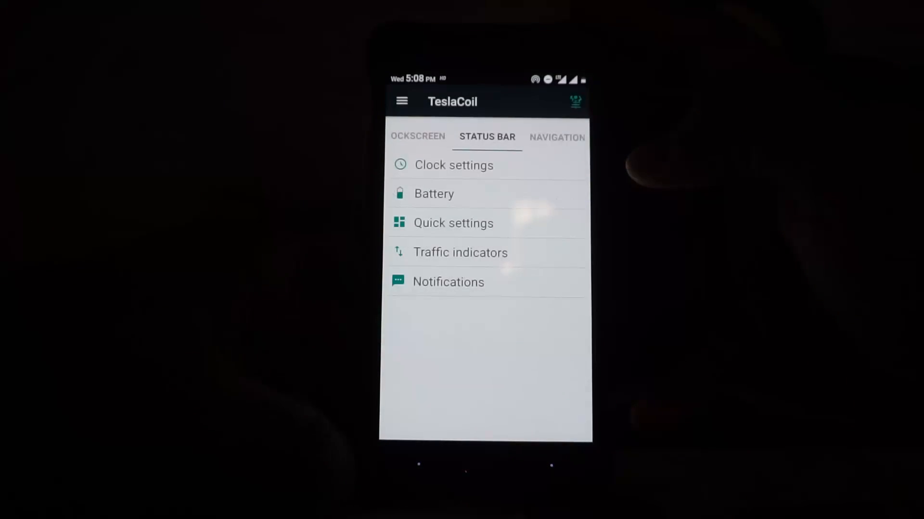
Switch off the brightness slider in TeslaCoil's quick settings options
{"action": "left_click", "coordinate": [453, 222]}
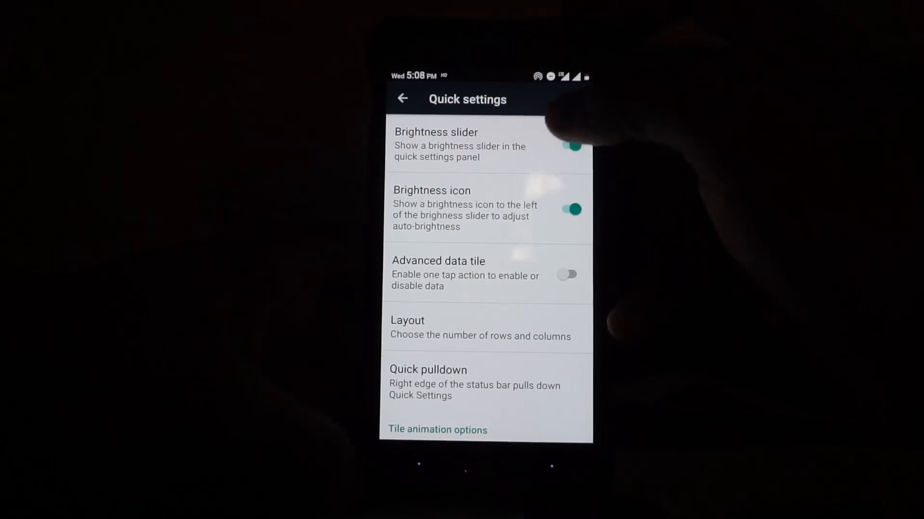
{"action": "left_click", "coordinate": [570, 147]}
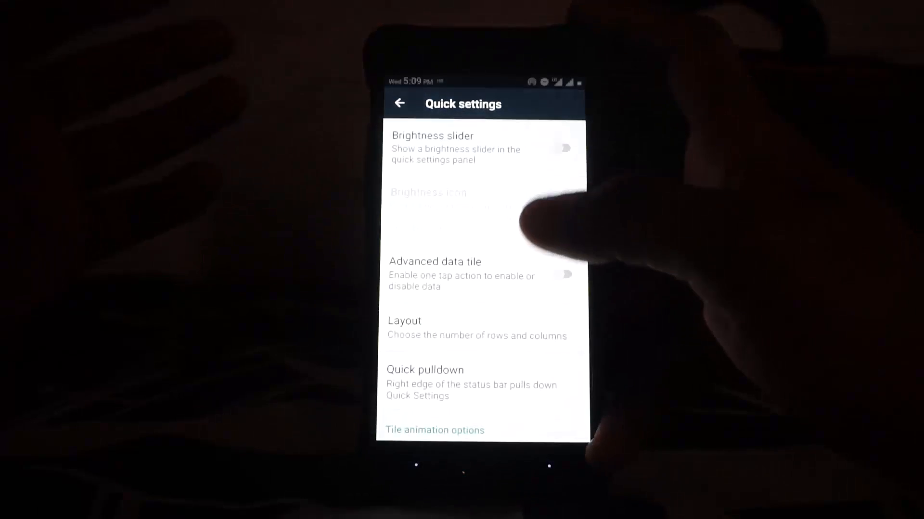
{"action": "scroll", "scroll_direction": "up", "scroll_amount": 3}
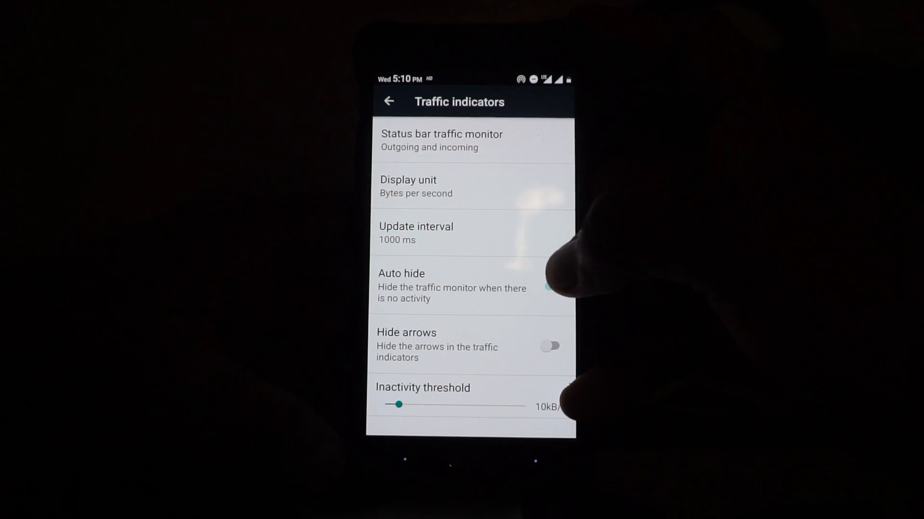
Leave traffic indicators, review the Notifications toggles, and go back
{"action": "left_click", "coordinate": [552, 287]}
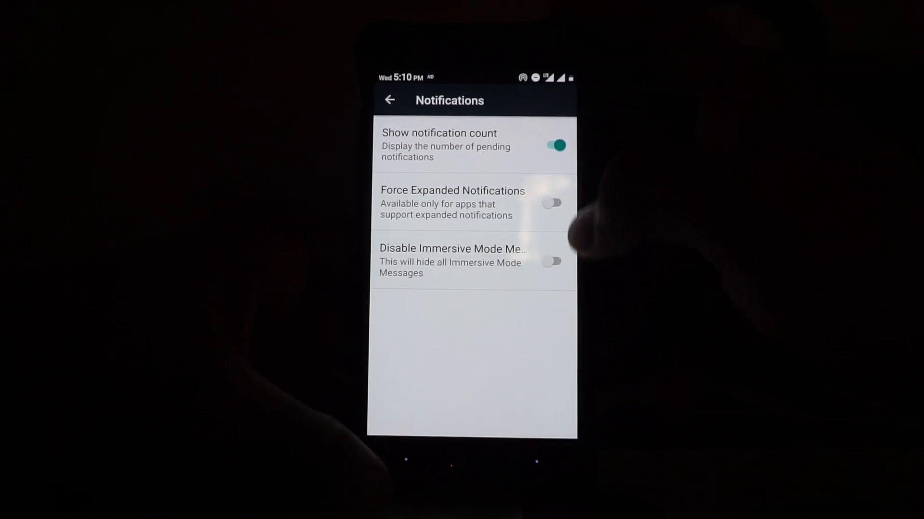
{"action": "left_click", "coordinate": [389, 99]}
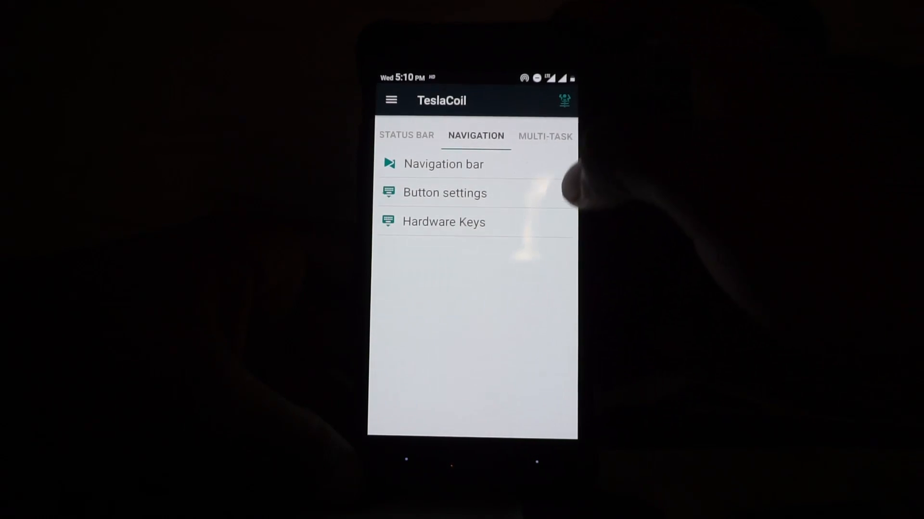
Enable the on-screen navigation bar and reopen its options
{"action": "left_click", "coordinate": [443, 163]}
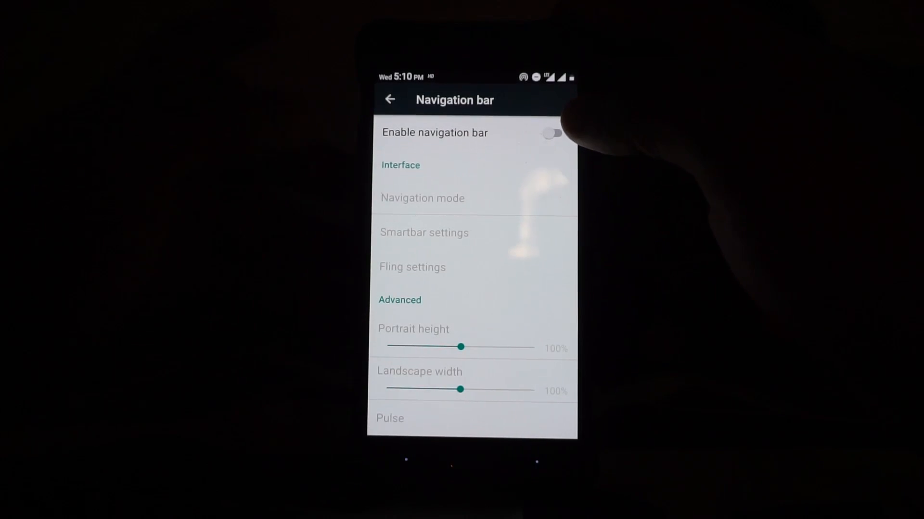
{"action": "left_click", "coordinate": [552, 134]}
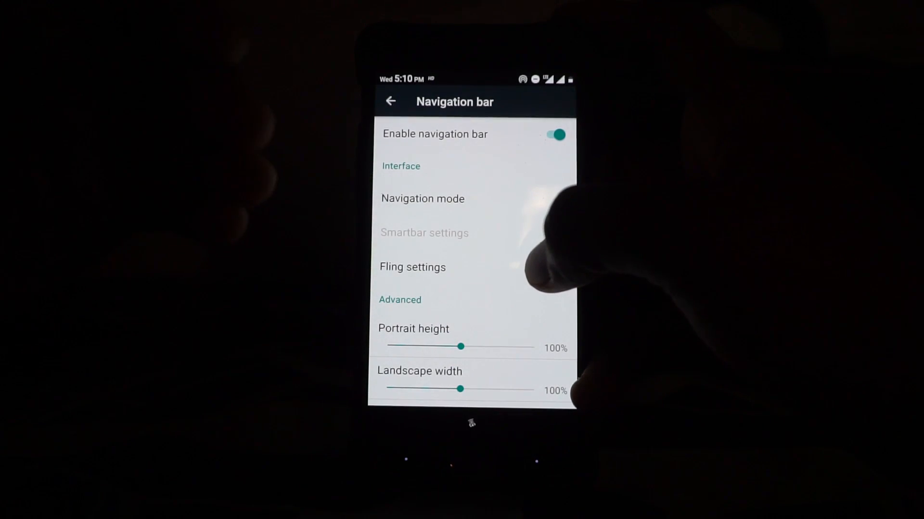
{"action": "left_click", "coordinate": [390, 101]}
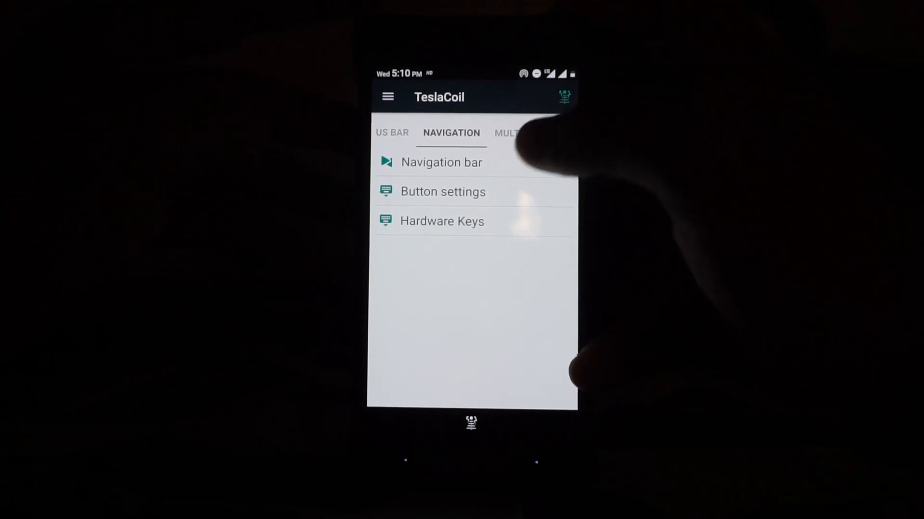
{"action": "left_click", "coordinate": [441, 162]}
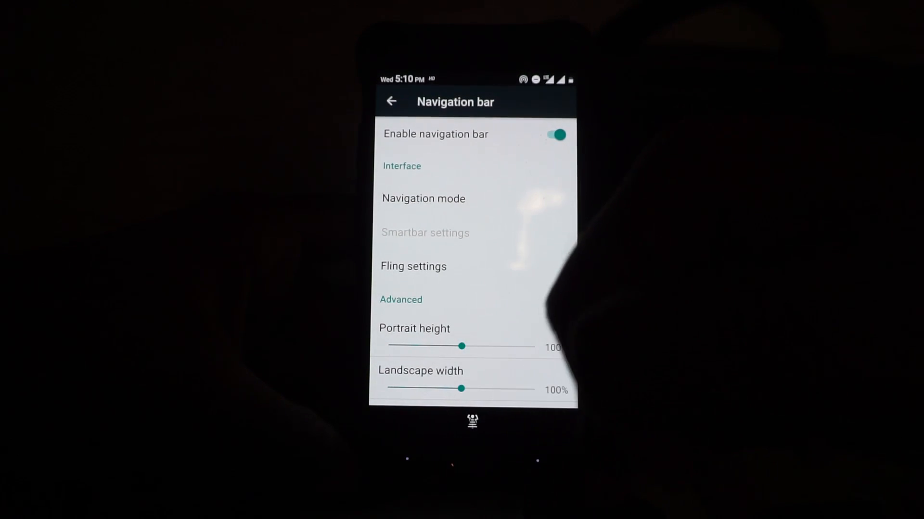
Scroll through the fling gesture options, view Button settings, and return to Settings
{"action": "left_click", "coordinate": [412, 266]}
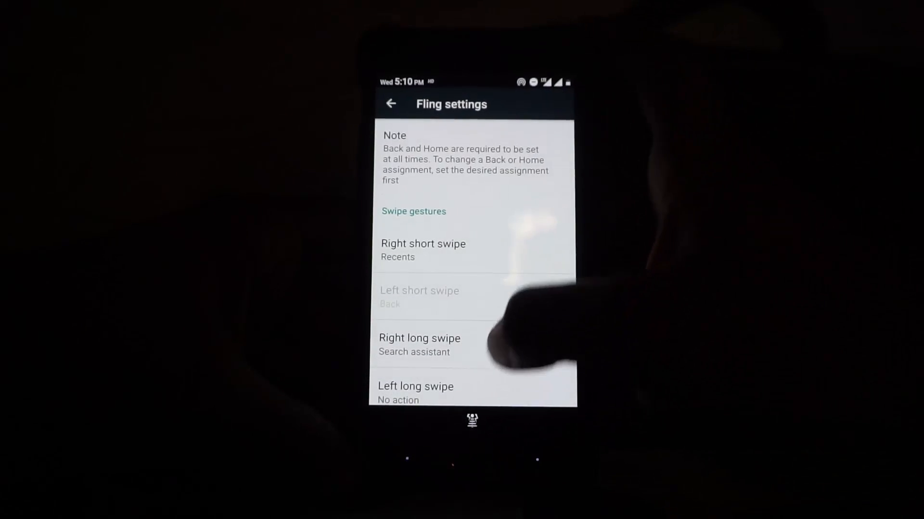
{"action": "scroll", "scroll_direction": "down", "scroll_amount": 3}
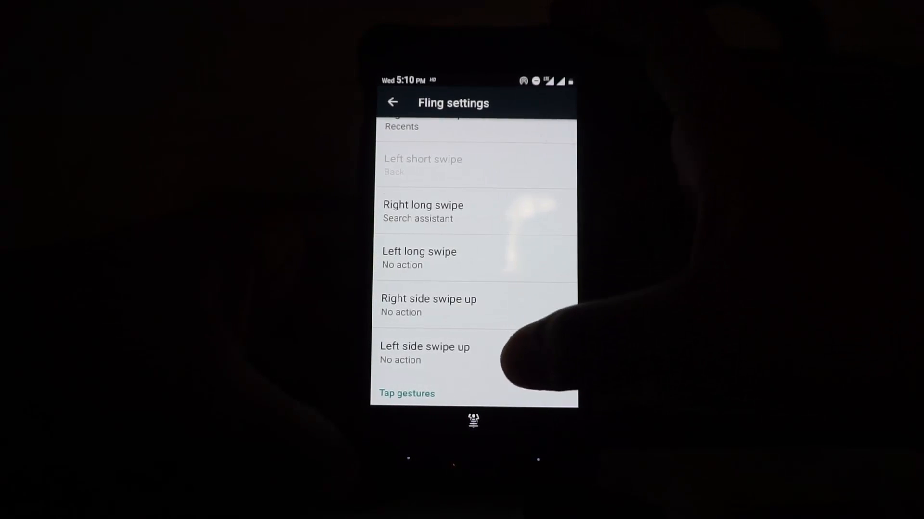
{"action": "scroll", "scroll_direction": "down", "scroll_amount": 3}
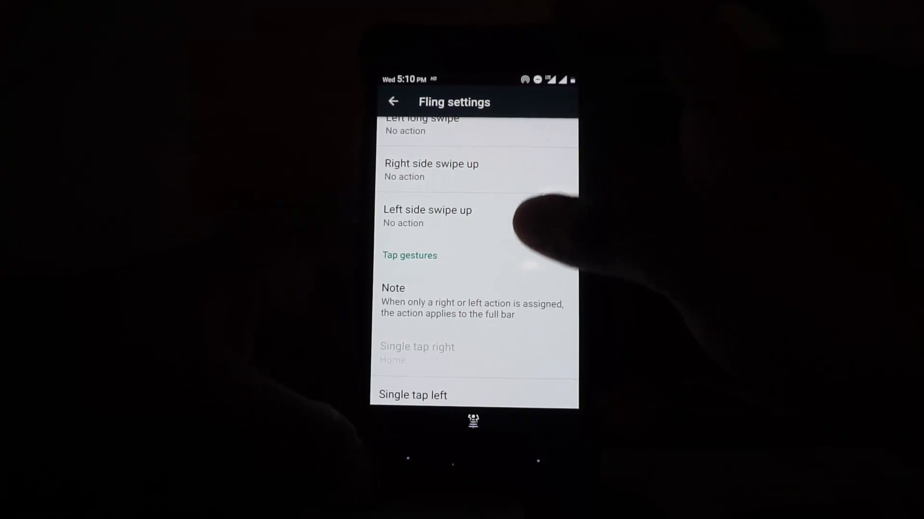
{"action": "left_click", "coordinate": [393, 102]}
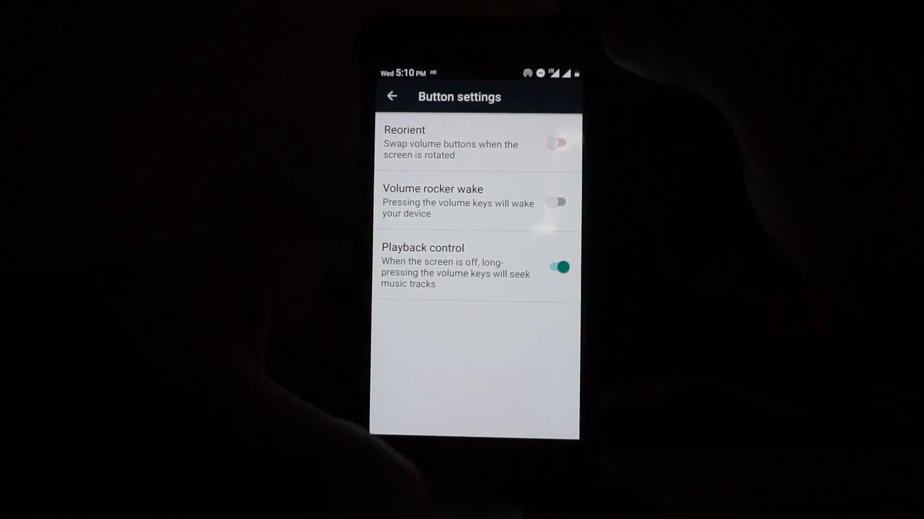
{"action": "left_click", "coordinate": [391, 96]}
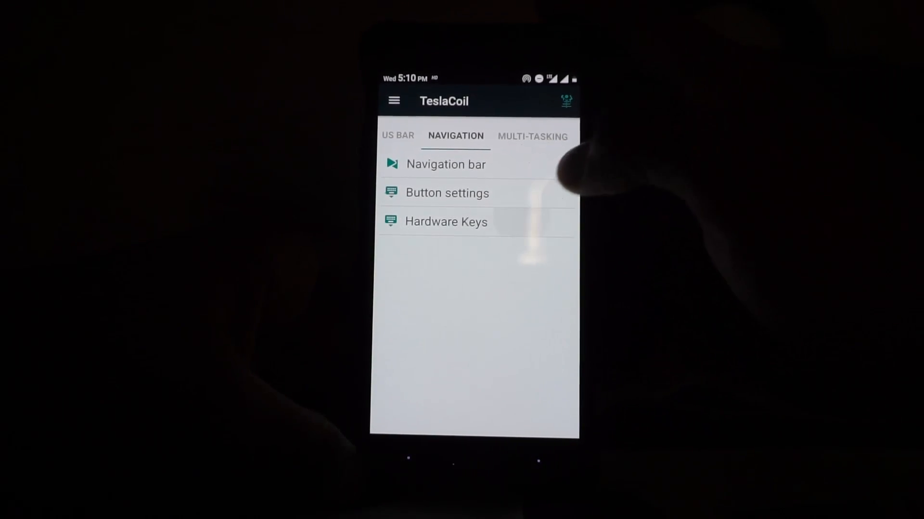
{"action": "left_click", "coordinate": [446, 221]}
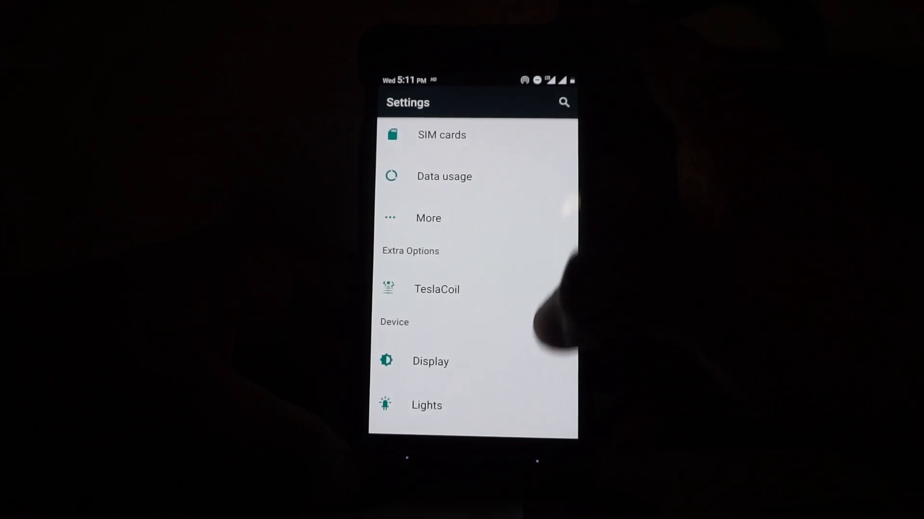
Open Display settings, scroll through its options, and toggle a switch
{"action": "scroll", "scroll_direction": "down", "scroll_amount": 3}
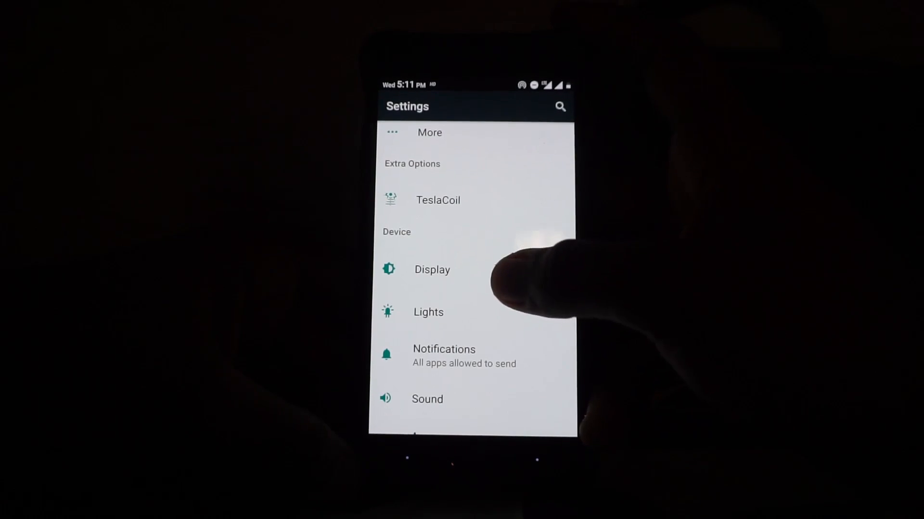
{"action": "left_click", "coordinate": [432, 269]}
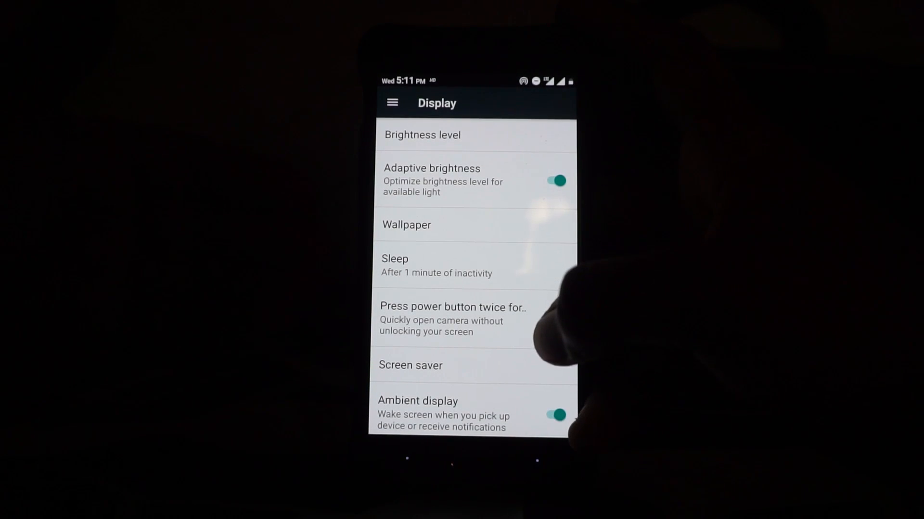
{"action": "scroll", "scroll_direction": "down", "scroll_amount": 3}
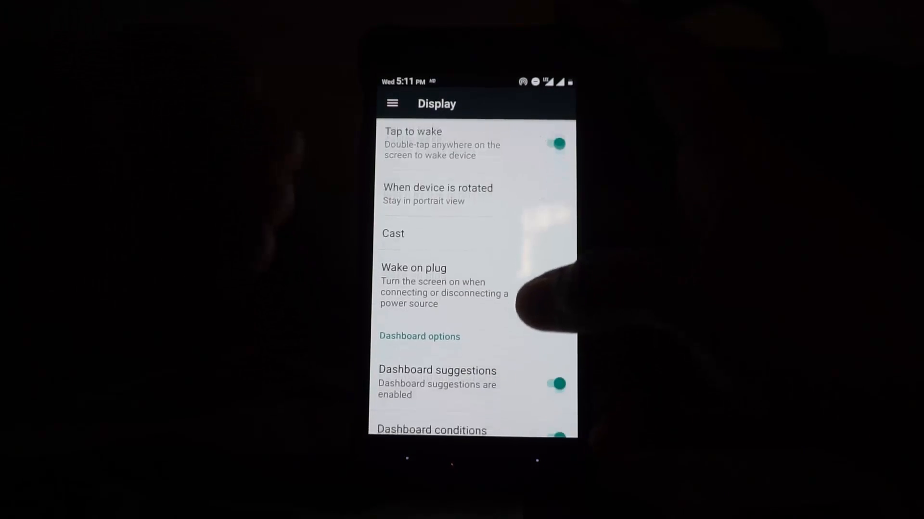
{"action": "scroll", "scroll_direction": "down", "scroll_amount": 3}
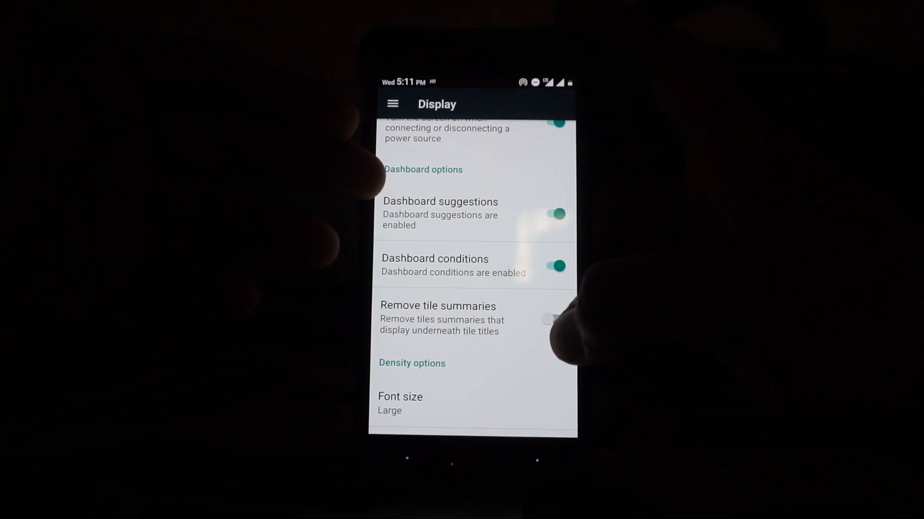
{"action": "left_click", "coordinate": [553, 214]}
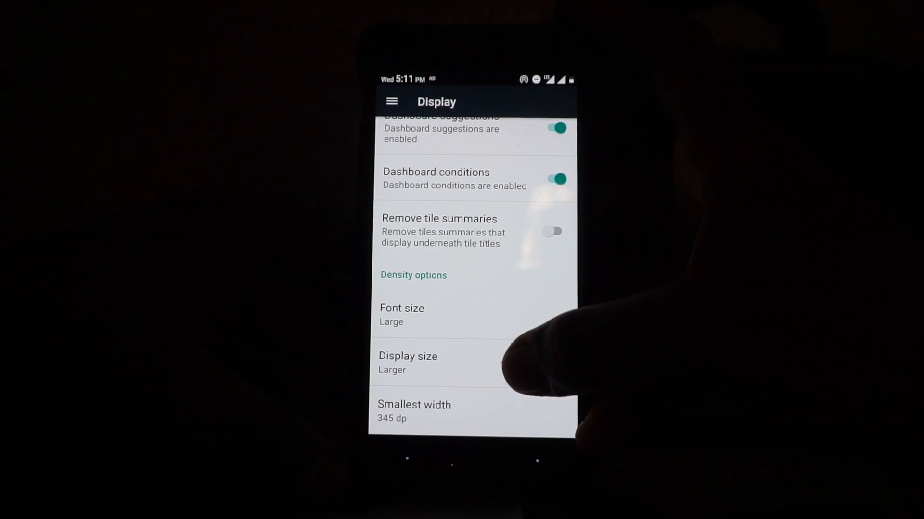
Preview the Default display size, then set it back to Larger
{"action": "left_click", "coordinate": [408, 357]}
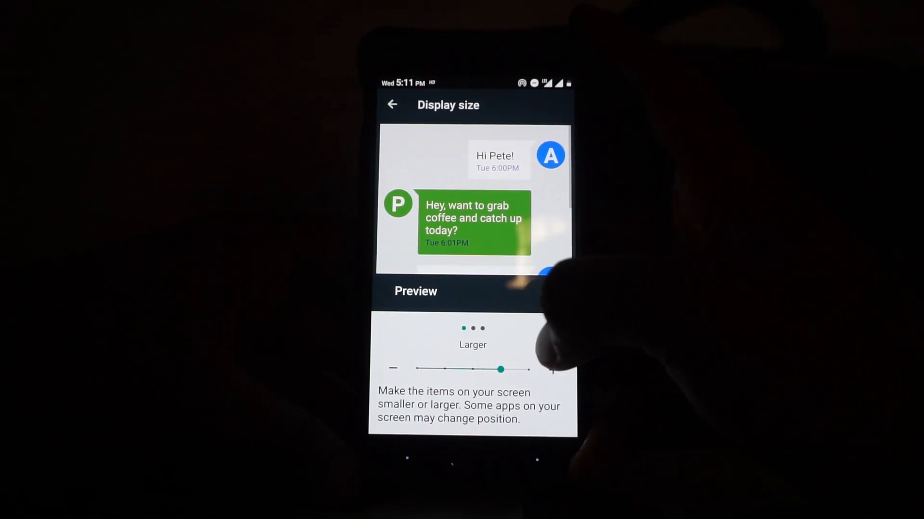
{"action": "left_click_drag", "start_coordinate": [501, 369], "coordinate": [441, 379]}
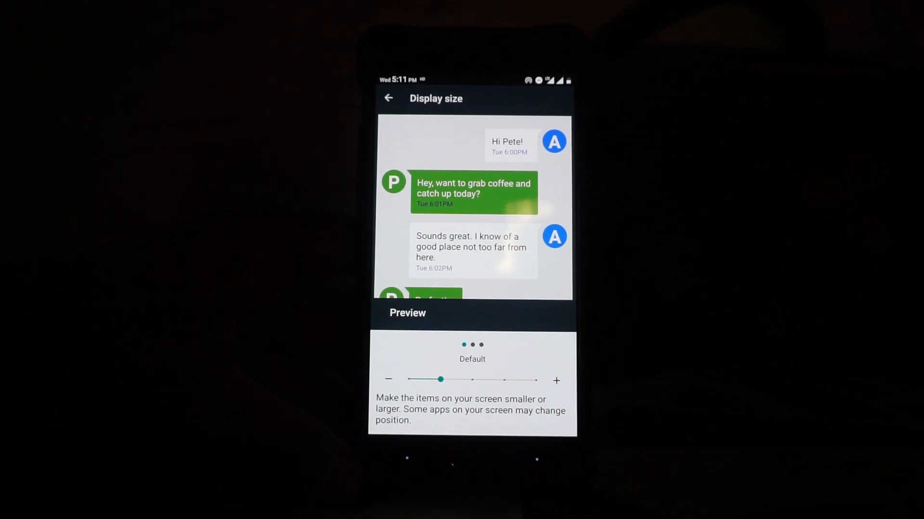
{"action": "left_click_drag", "start_coordinate": [440, 379], "coordinate": [501, 370]}
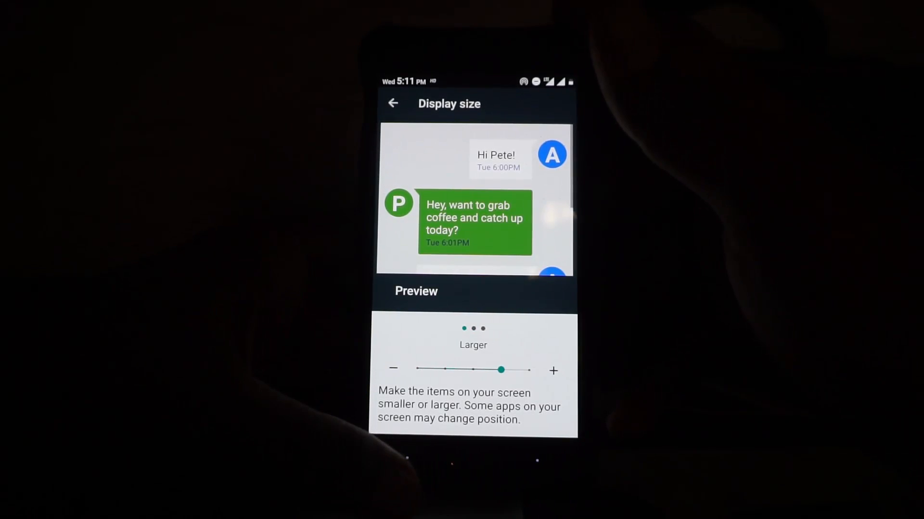
{"action": "left_click", "coordinate": [392, 103]}
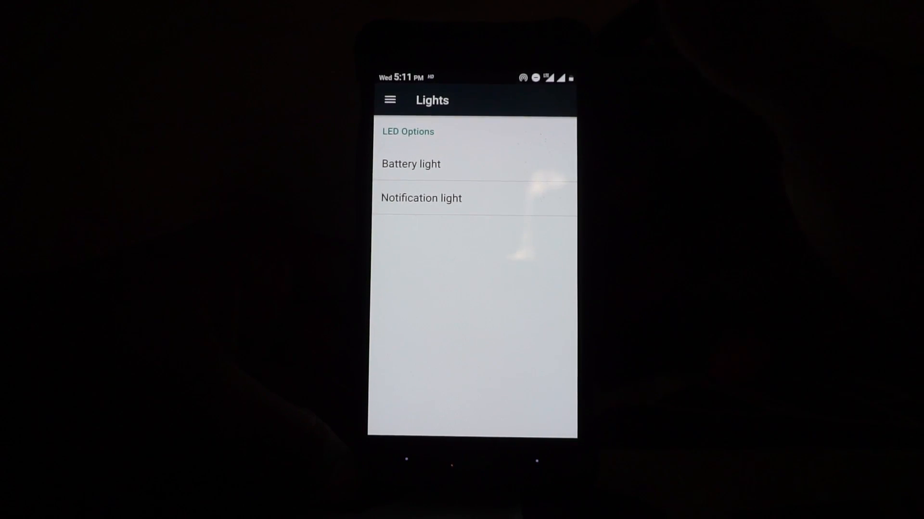
Toggle battery-low pulsing in Battery light, then toggle the notification light switch twice
{"action": "left_click", "coordinate": [410, 164]}
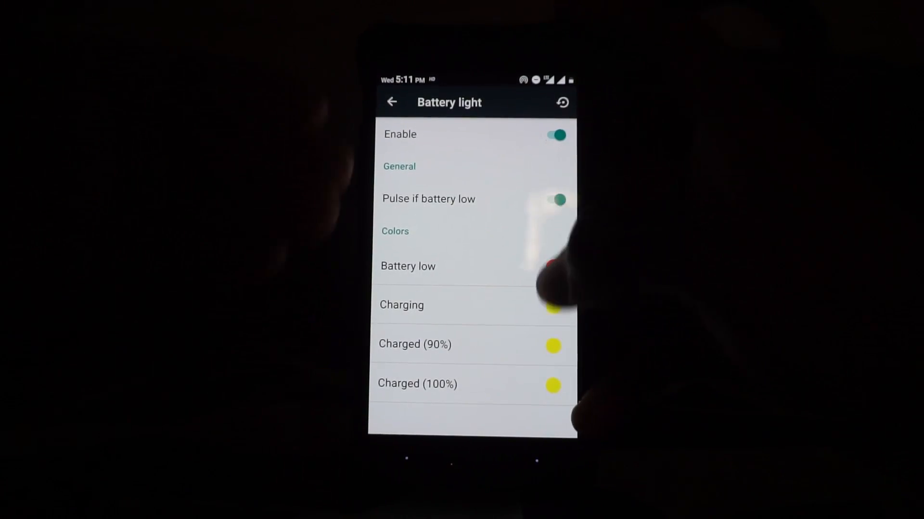
{"action": "left_click", "coordinate": [552, 305]}
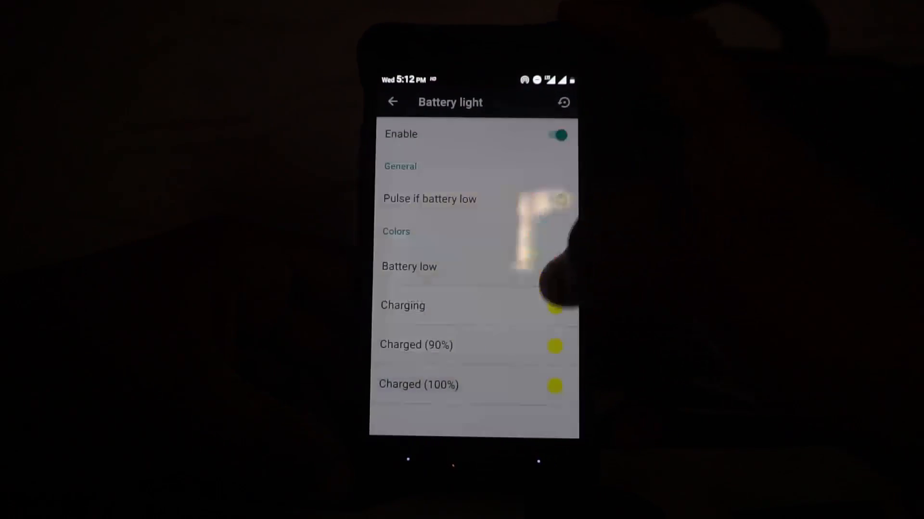
{"action": "left_click", "coordinate": [393, 101]}
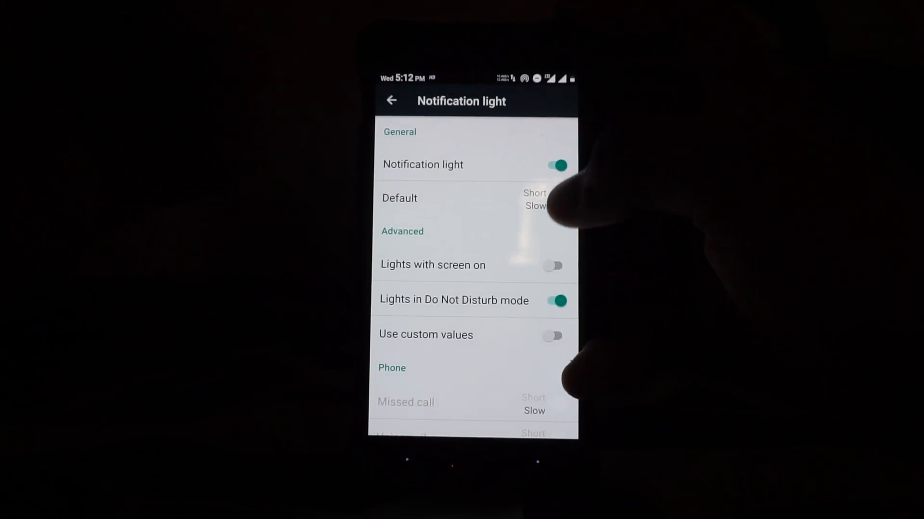
{"action": "left_click", "coordinate": [553, 165]}
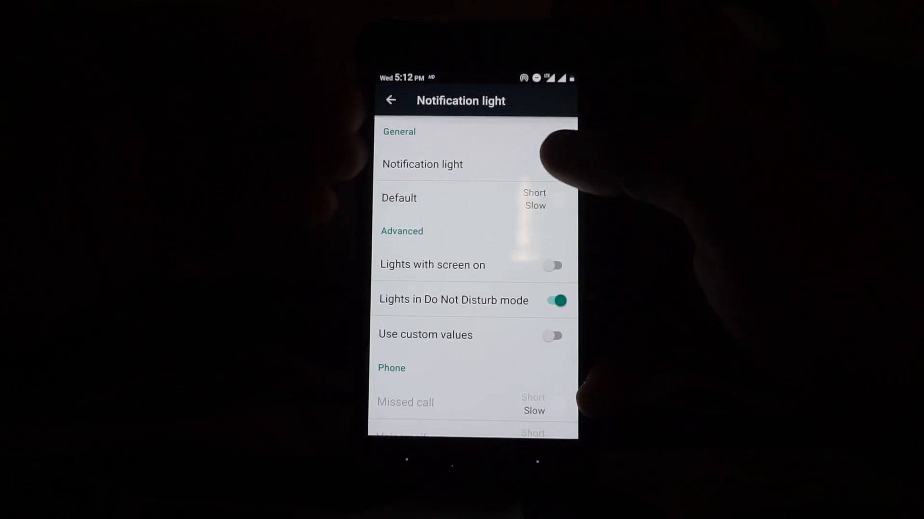
{"action": "left_click", "coordinate": [551, 163]}
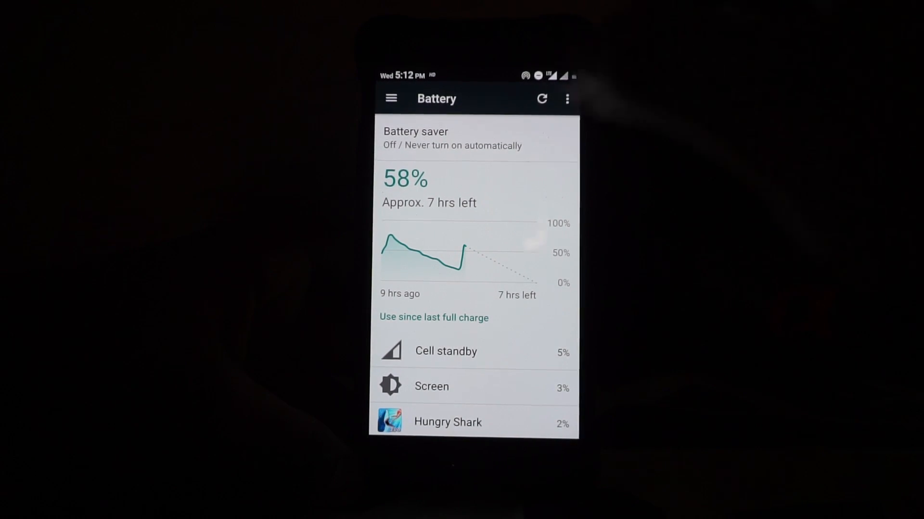
View Screen battery usage, open OnePlus Doze, dismiss its help with OK, scroll up
{"action": "left_click", "coordinate": [431, 386]}
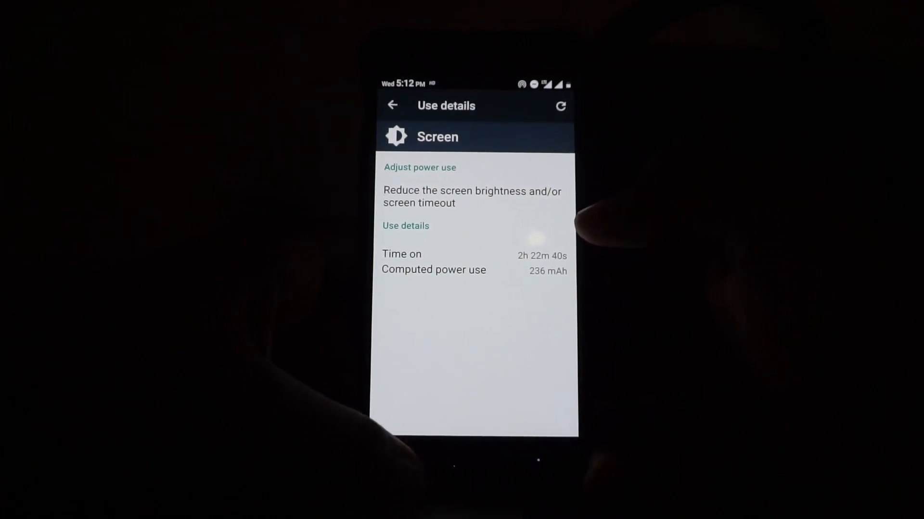
{"action": "left_click", "coordinate": [393, 105]}
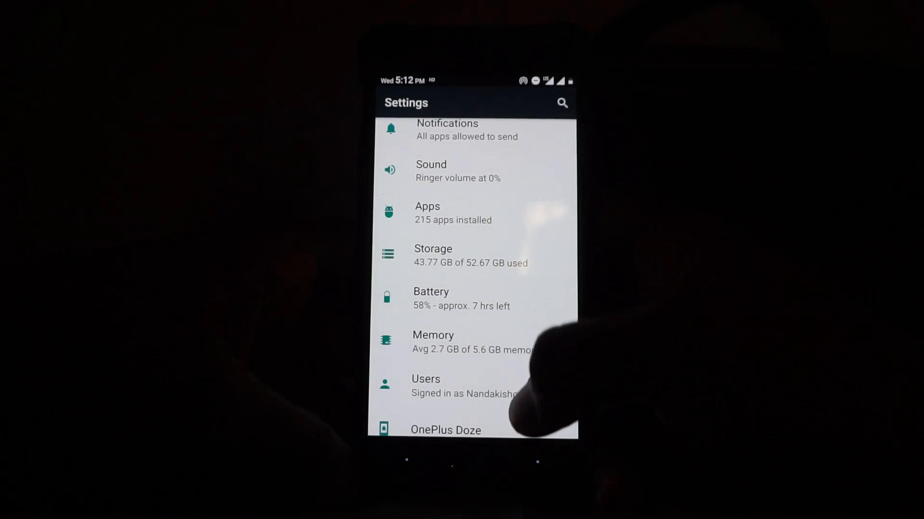
{"action": "left_click", "coordinate": [446, 430]}
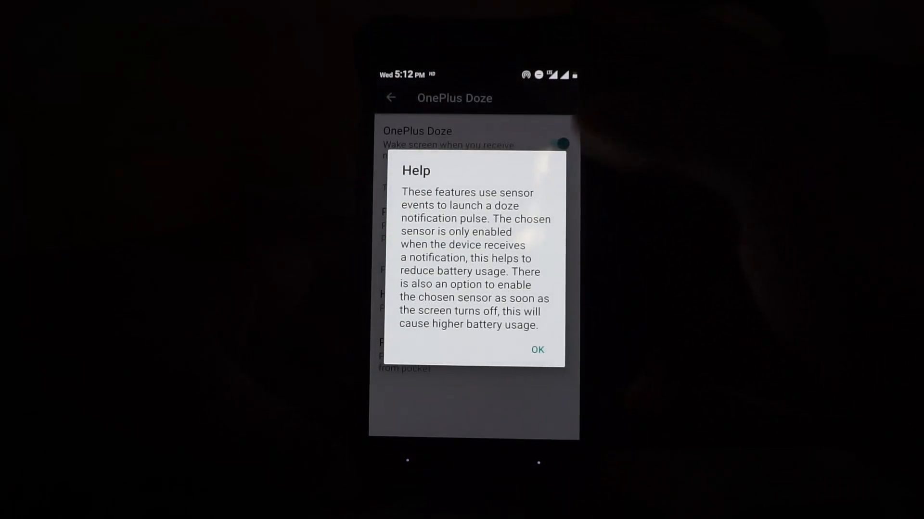
{"action": "left_click", "coordinate": [536, 349]}
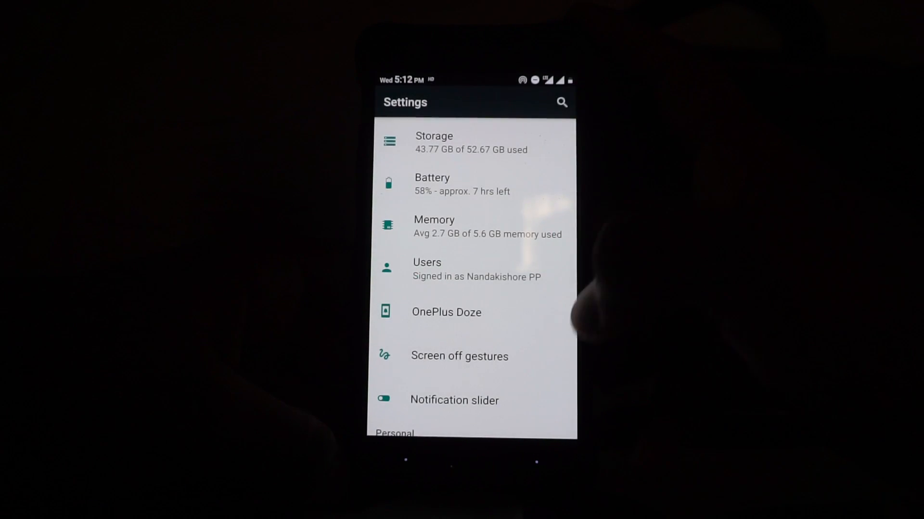
{"action": "scroll", "scroll_direction": "up", "scroll_amount": 3}
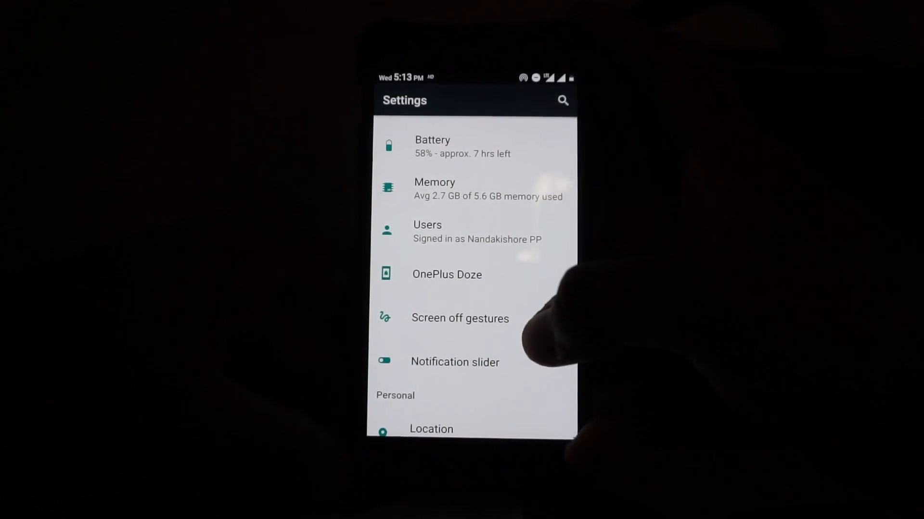
{"action": "left_click", "coordinate": [459, 318]}
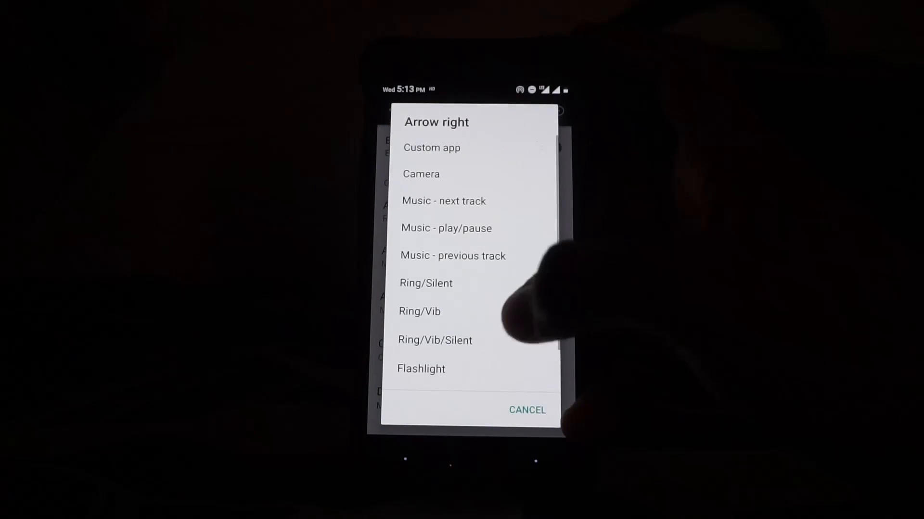
{"action": "left_click", "coordinate": [443, 201]}
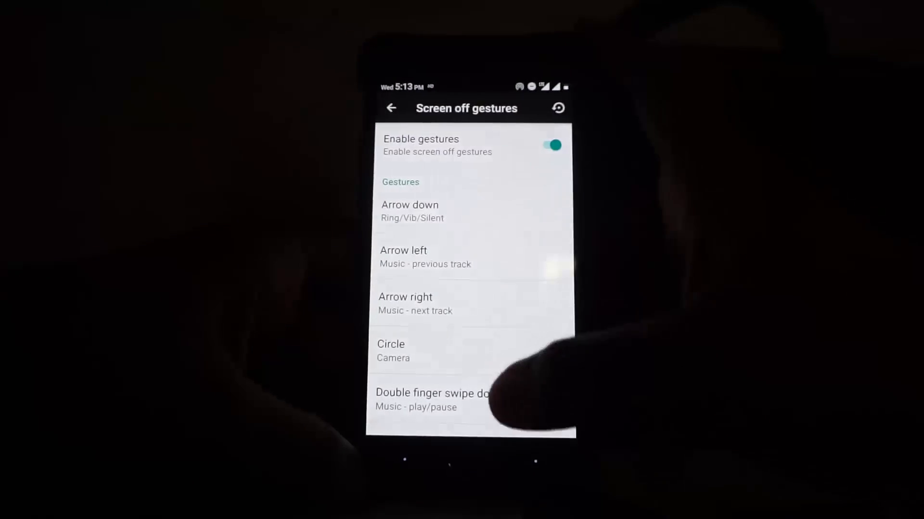
{"action": "left_click", "coordinate": [391, 108]}
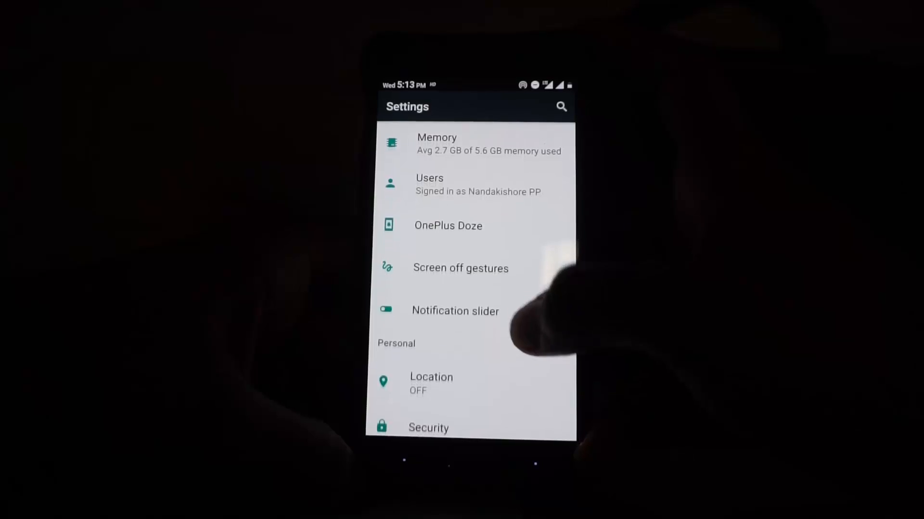
{"action": "left_click", "coordinate": [454, 310]}
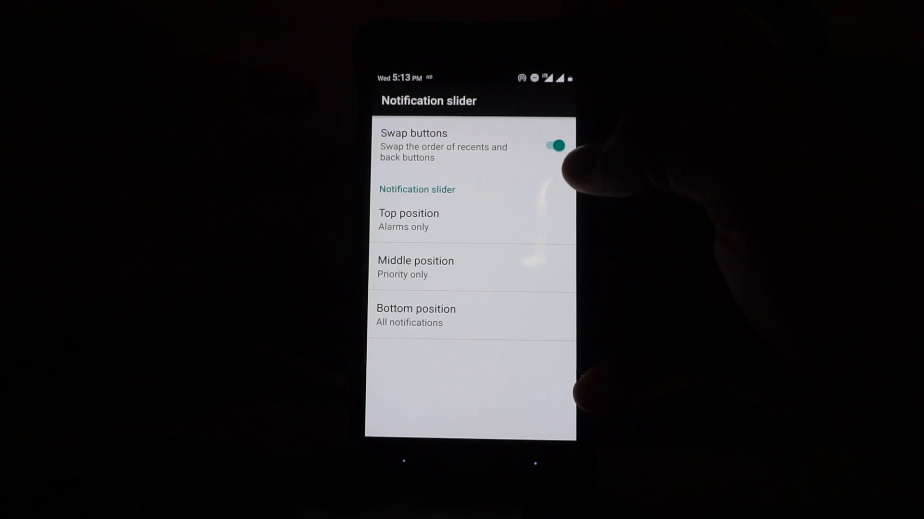
{"action": "left_click", "coordinate": [553, 145]}
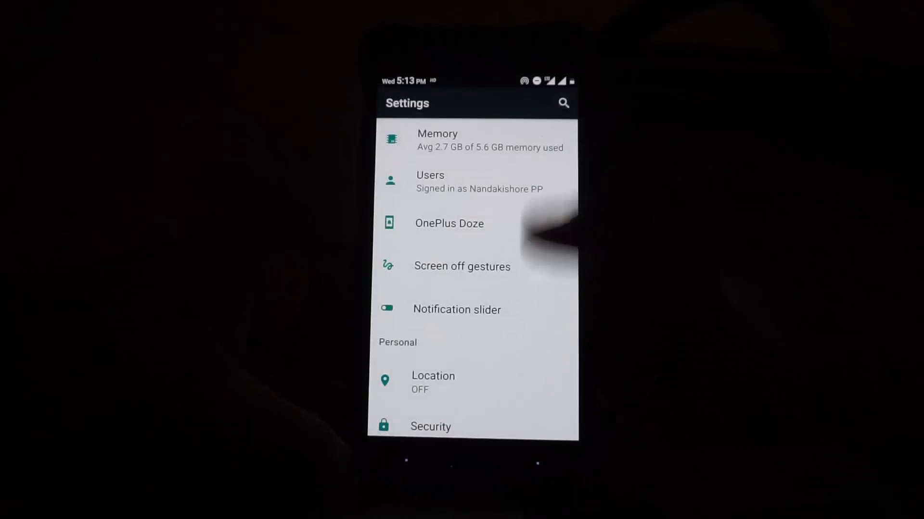
Open Developer options from the System section and scroll through its settings
{"action": "scroll", "scroll_direction": "down", "scroll_amount": 3}
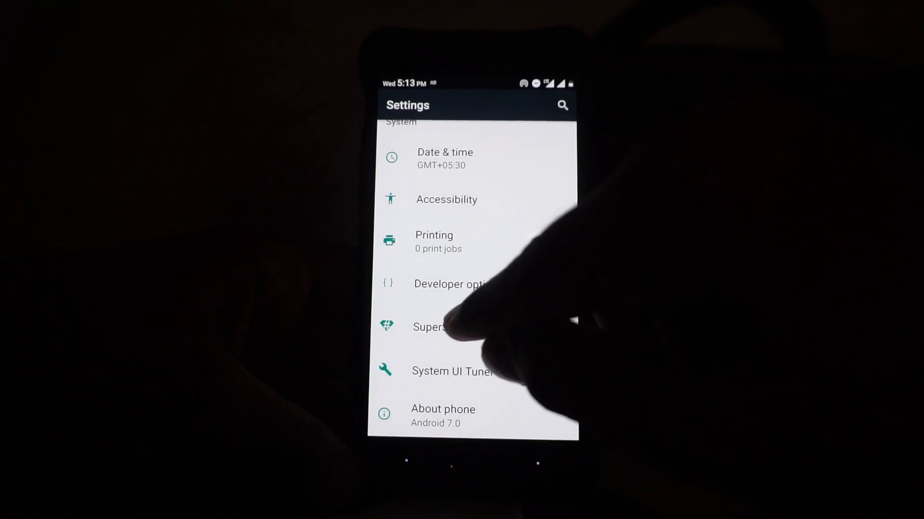
{"action": "left_click", "coordinate": [448, 284]}
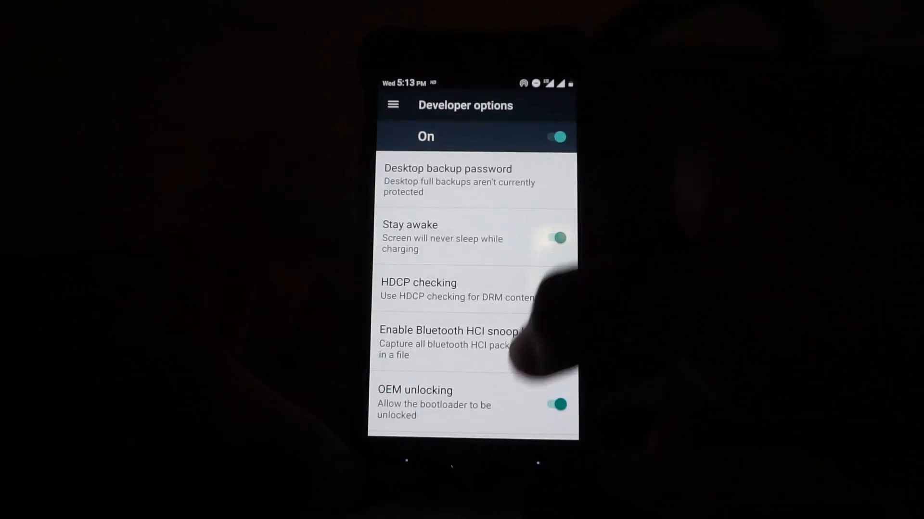
{"action": "scroll", "scroll_direction": "down", "scroll_amount": 3}
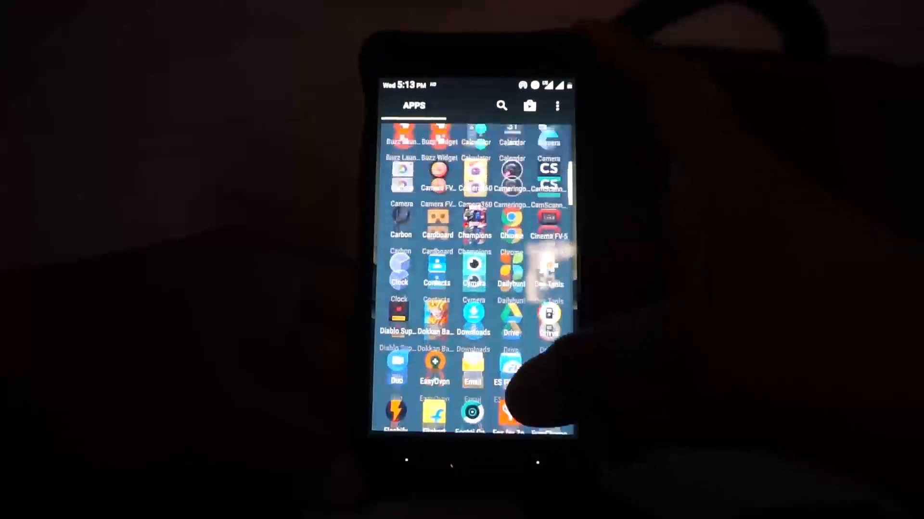
{"action": "scroll", "scroll_direction": "up", "scroll_amount": 3}
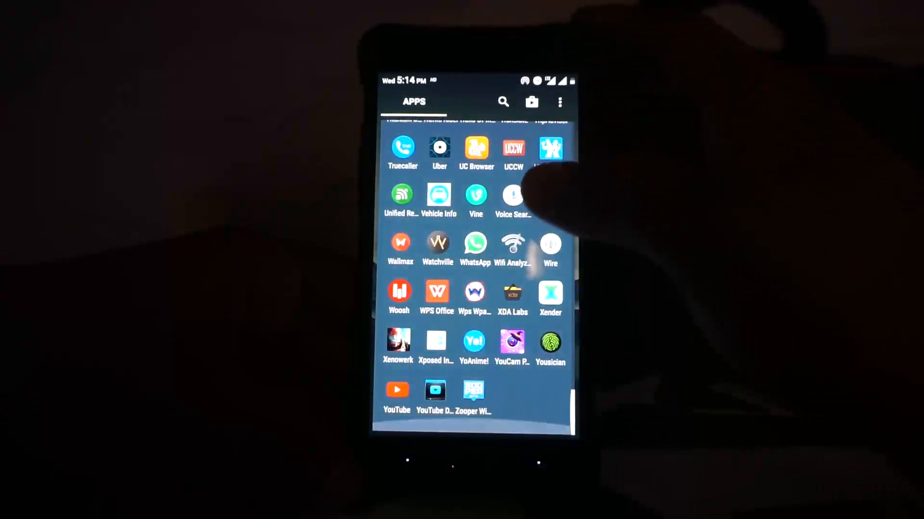
{"action": "scroll", "scroll_direction": "down", "scroll_amount": 3}
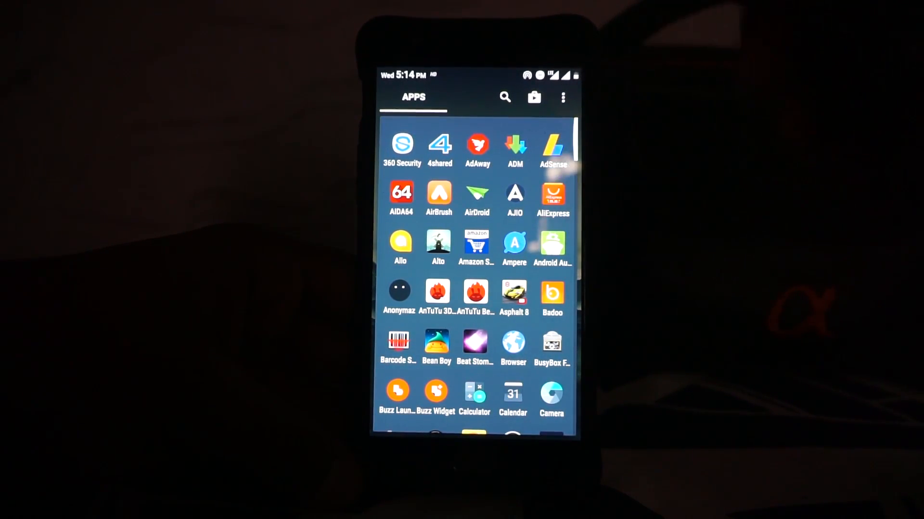
{"action": "scroll", "scroll_direction": "down", "scroll_amount": 3}
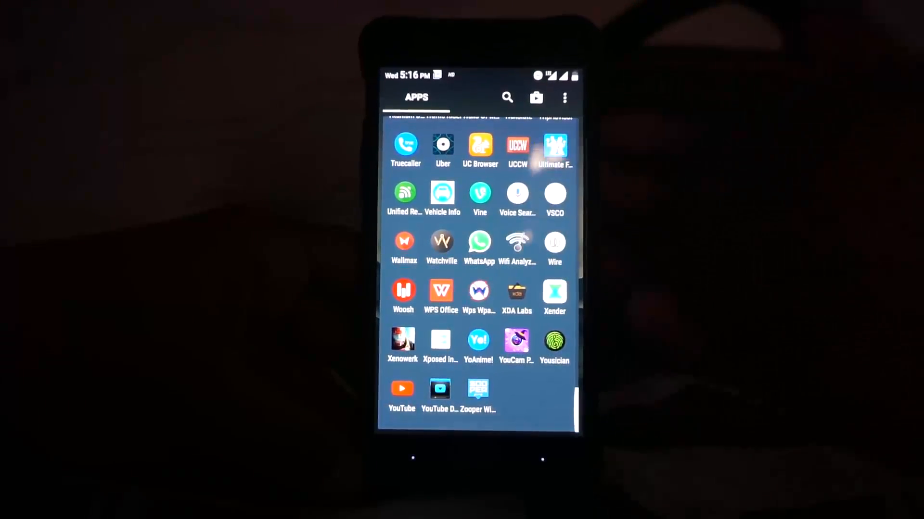
{"action": "scroll", "scroll_direction": "down", "scroll_amount": 3}
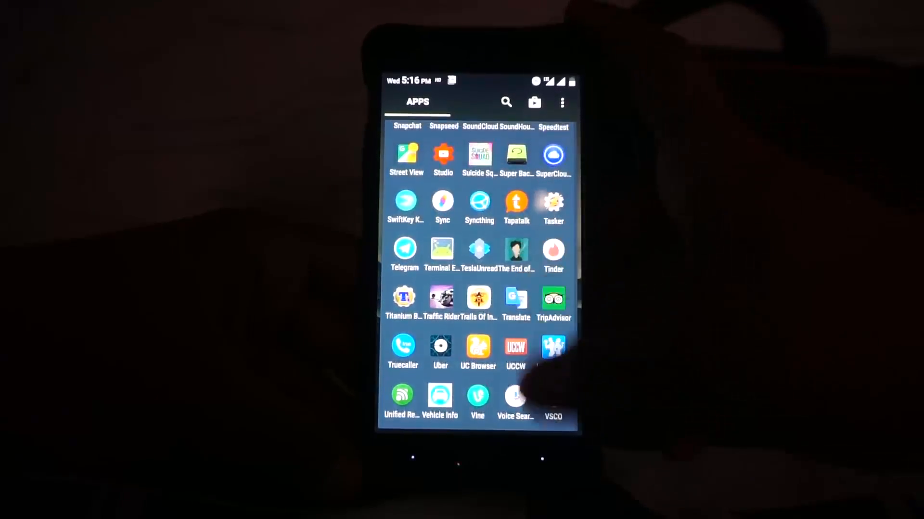
{"action": "scroll", "scroll_direction": "up", "scroll_amount": 3}
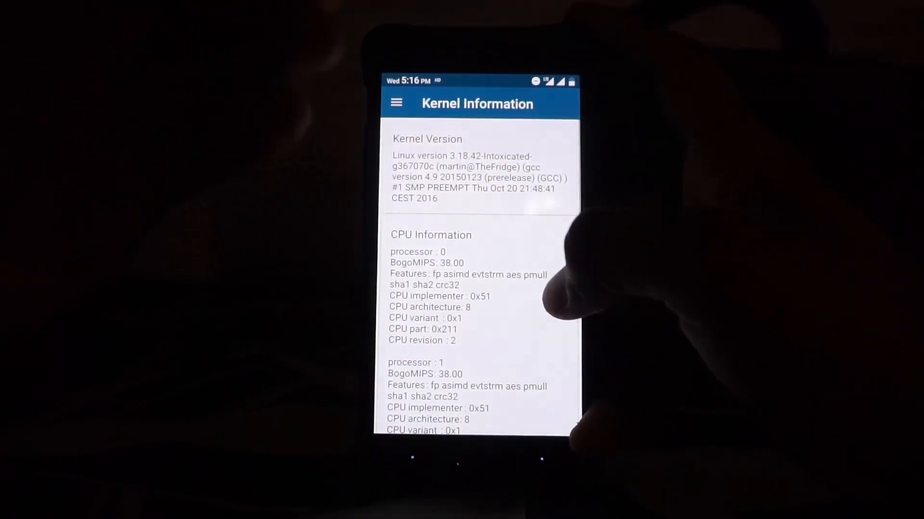
{"action": "left_click", "coordinate": [397, 103]}
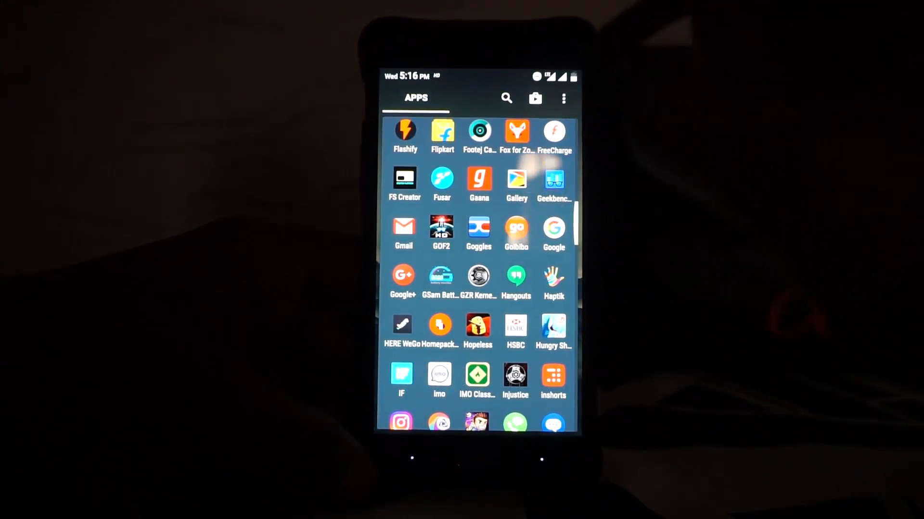
Allow Truecaller access to the phone and to contacts
{"action": "scroll", "scroll_direction": "down", "scroll_amount": 3}
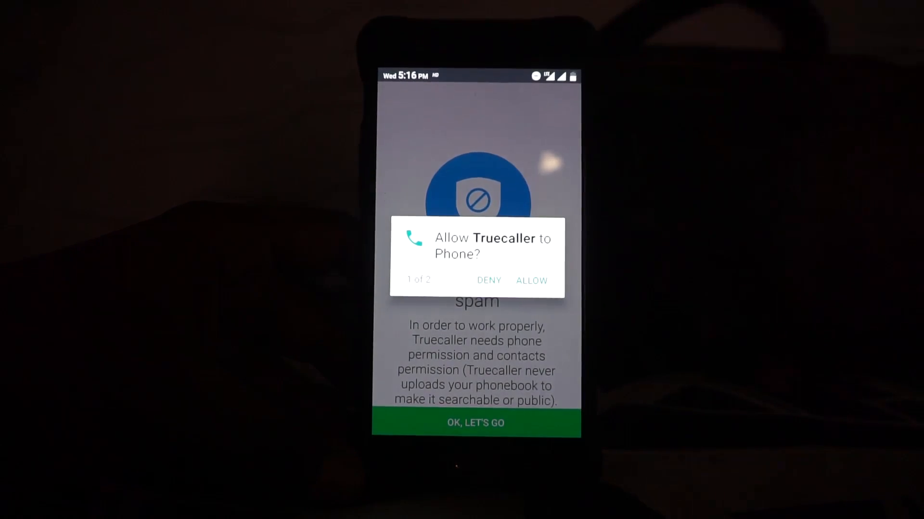
{"action": "left_click", "coordinate": [530, 281]}
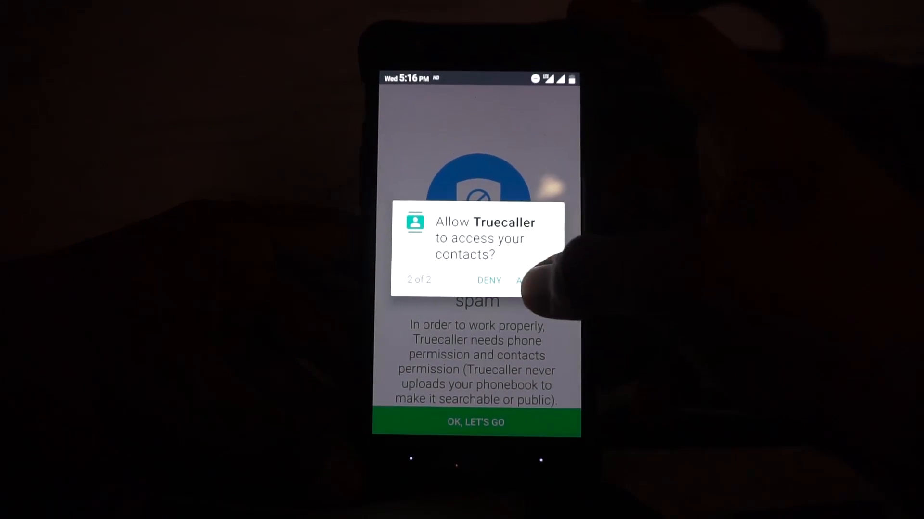
{"action": "left_click", "coordinate": [526, 280]}
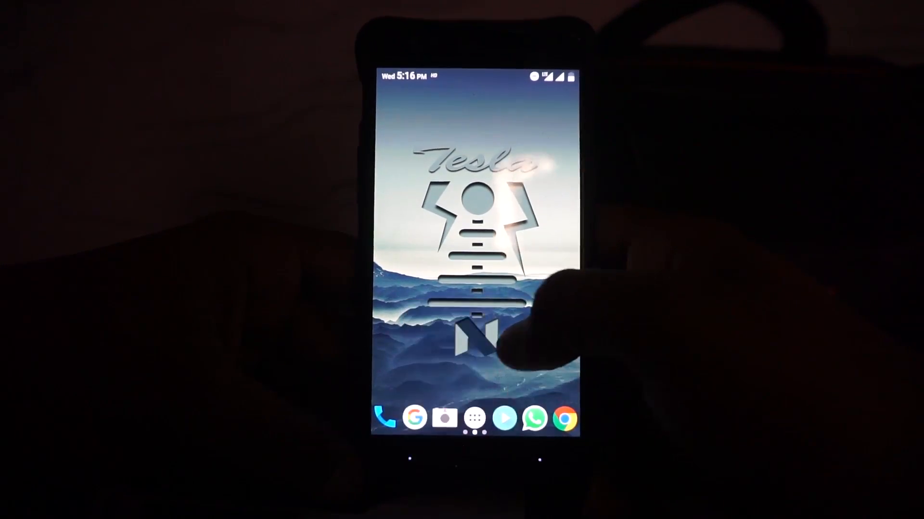
Launch Camera from the app drawer
{"action": "left_click", "coordinate": [473, 417]}
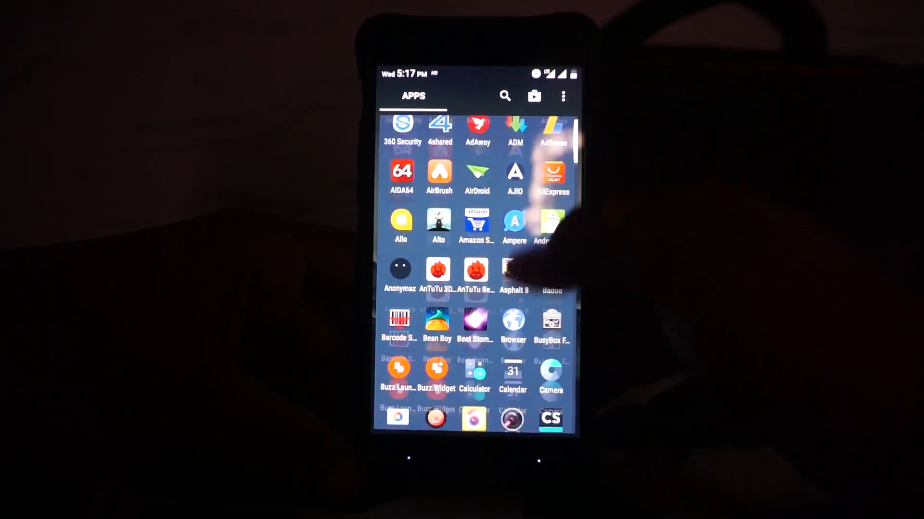
{"action": "scroll", "scroll_direction": "down", "scroll_amount": 3}
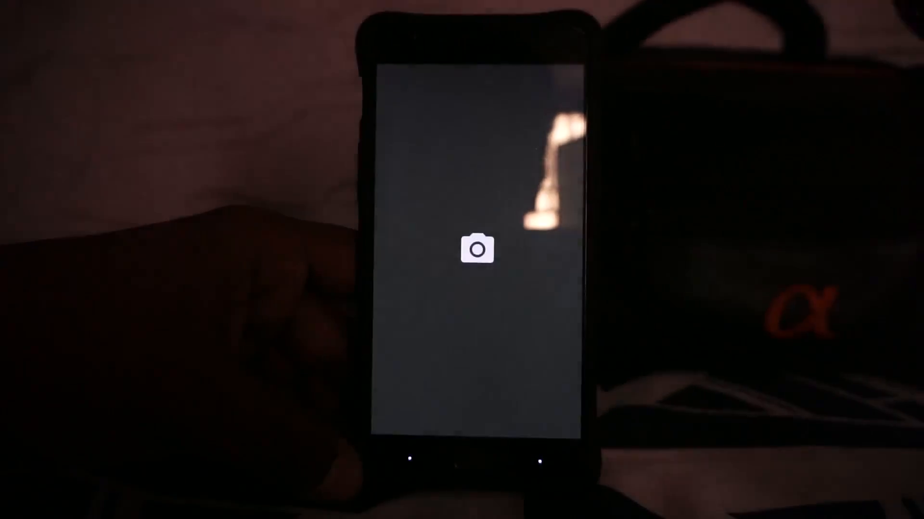
{"action": "left_click", "coordinate": [476, 249]}
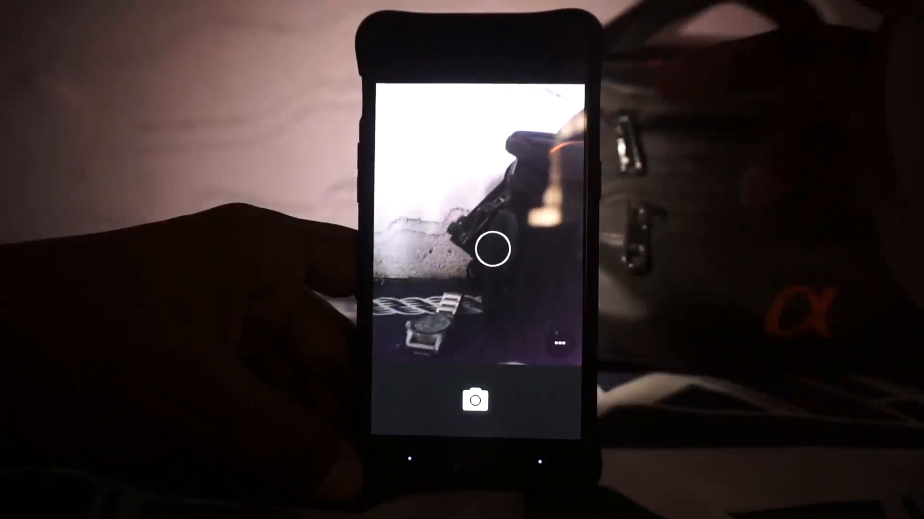